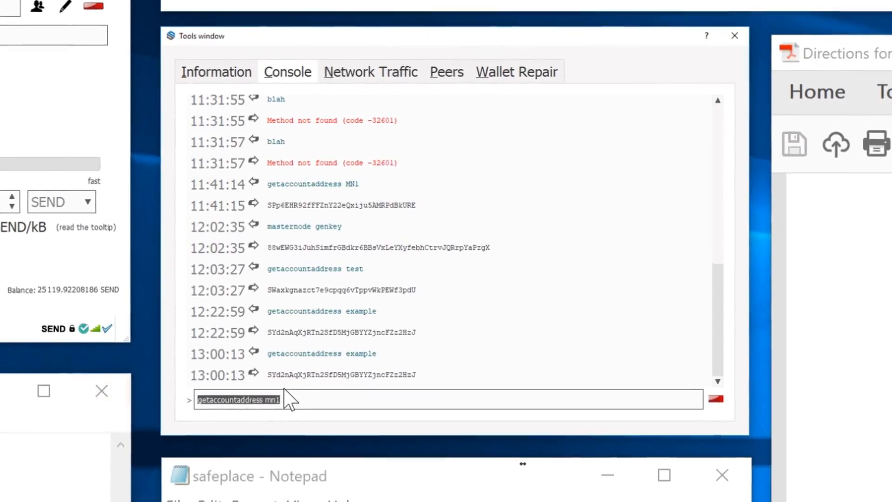
- Enter 'masternode genkey' in the console, then replace it with 'getaccountaddress MN'
text(m)
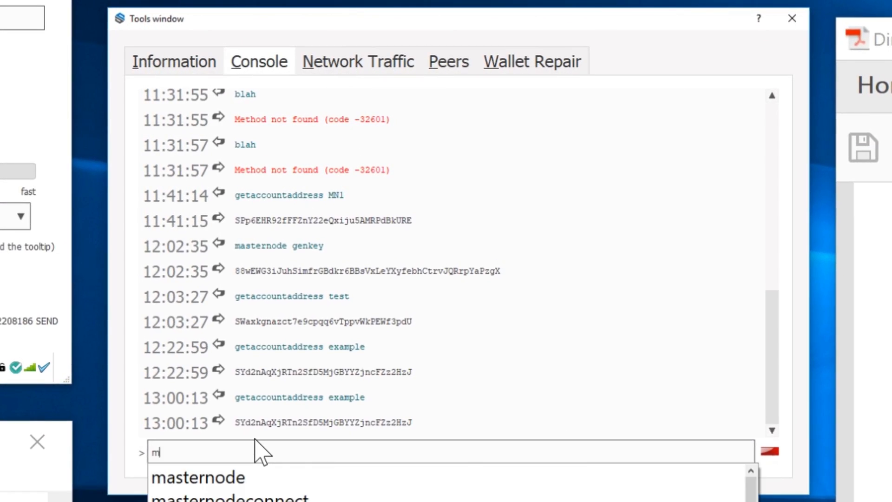
text(asterno)
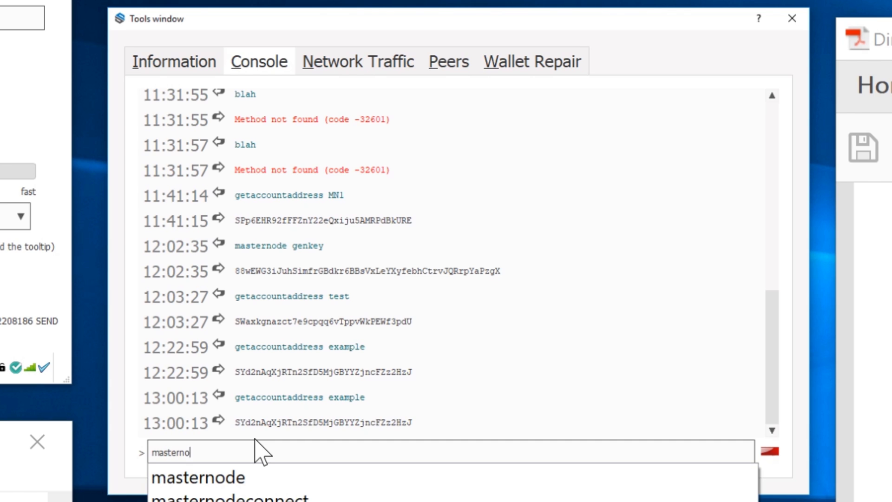
text(masternode genkey)
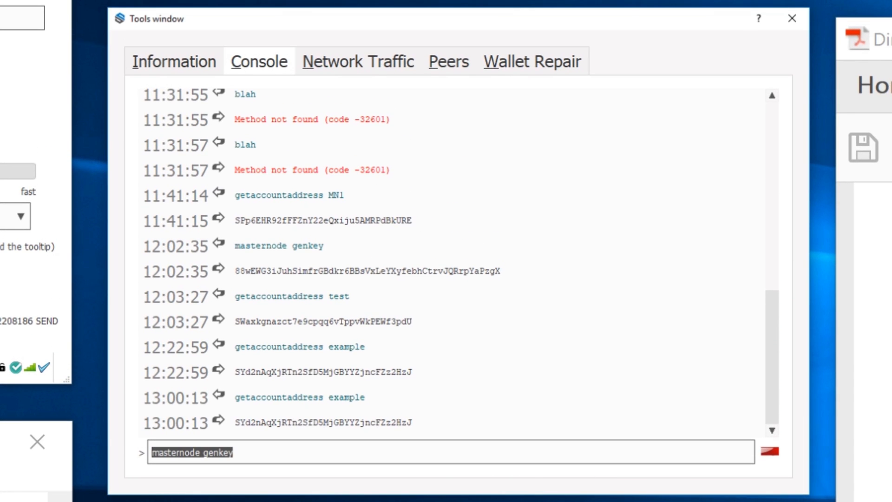
text(getaccountaddress)
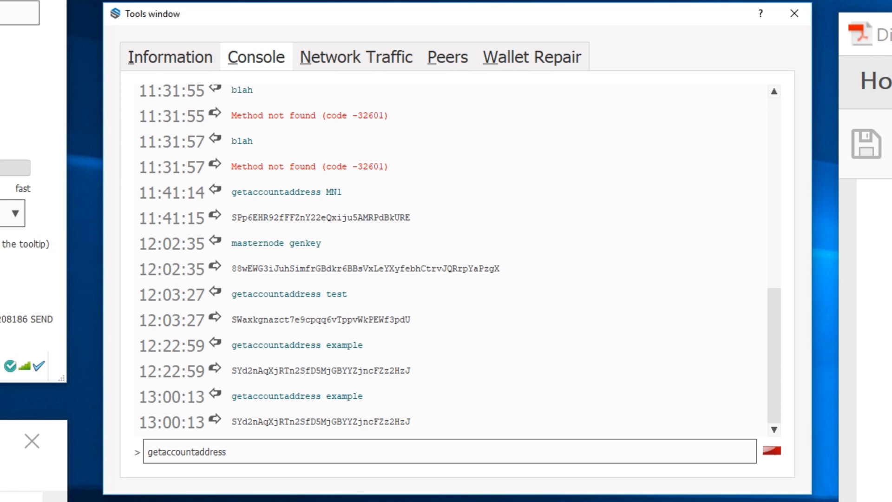
text(MN)
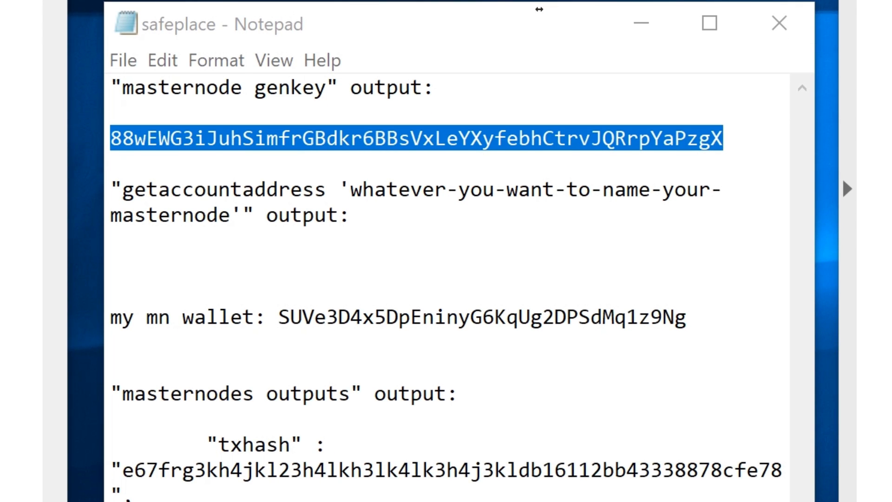
- Select and copy the saved 'my mn wallet' address from the safeplace notes
double_click(480, 316)
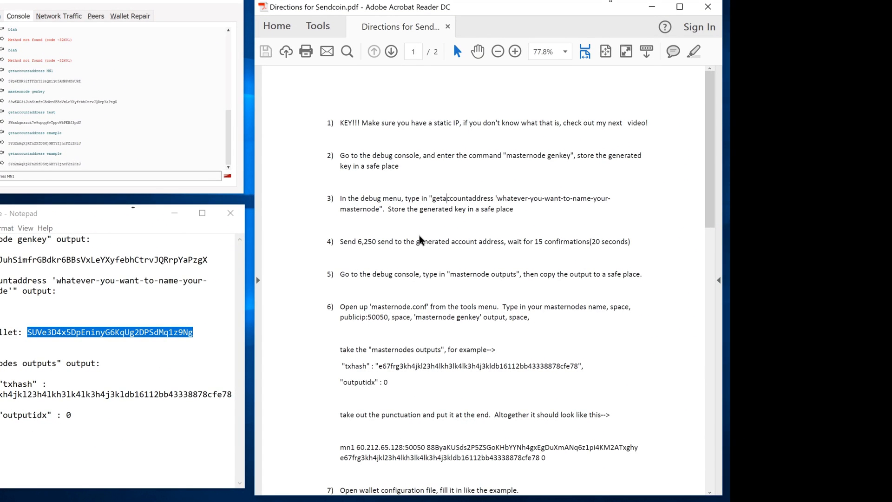
drag(340, 242, 625, 242)
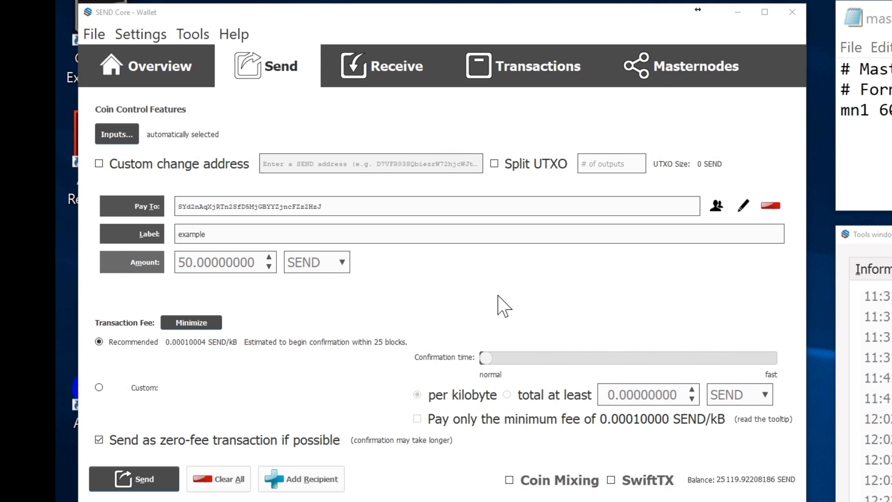
mouse_move(378, 233)
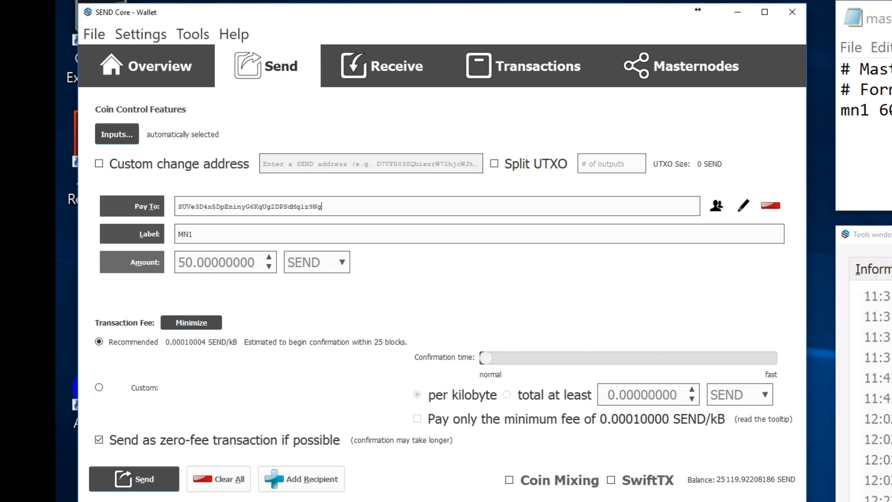
mouse_move(83, 483)
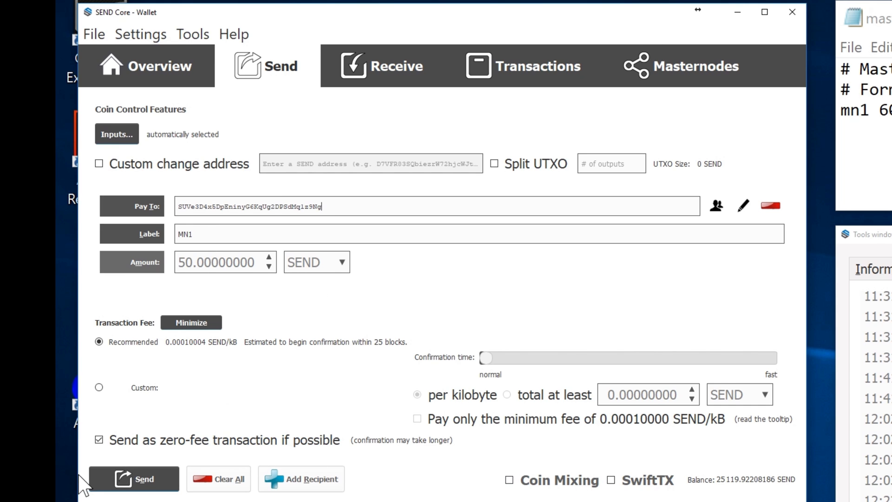
- Submit the MN1 payment to the masternode address, then cancel at the 6,250 SEND confirmation
click(134, 478)
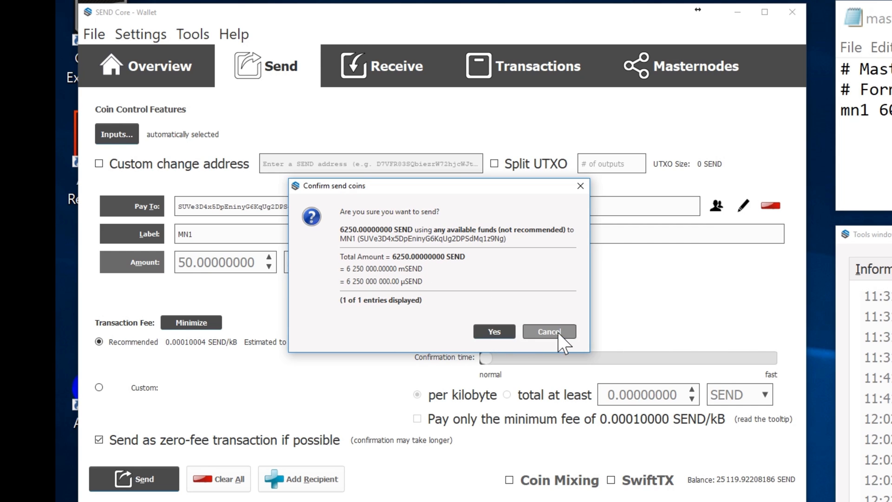
click(548, 331)
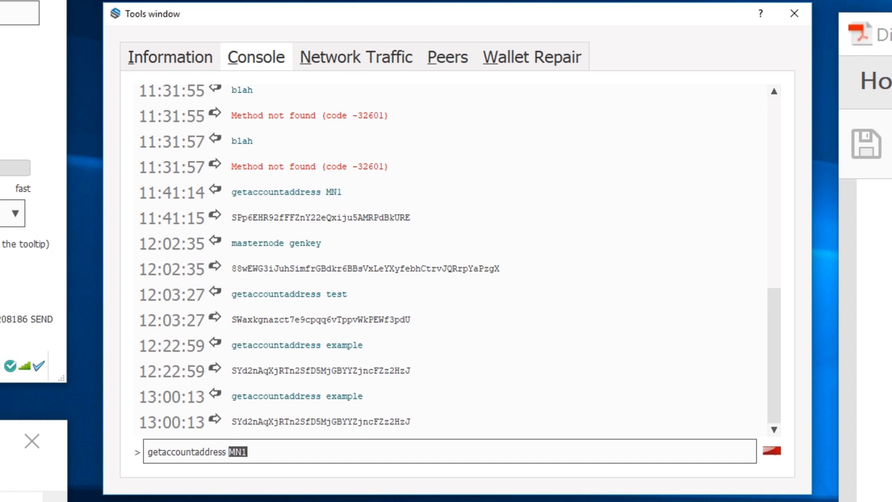
- Begin the masternode outputs query by entering 'masternode out' in the console
text(masternode out)
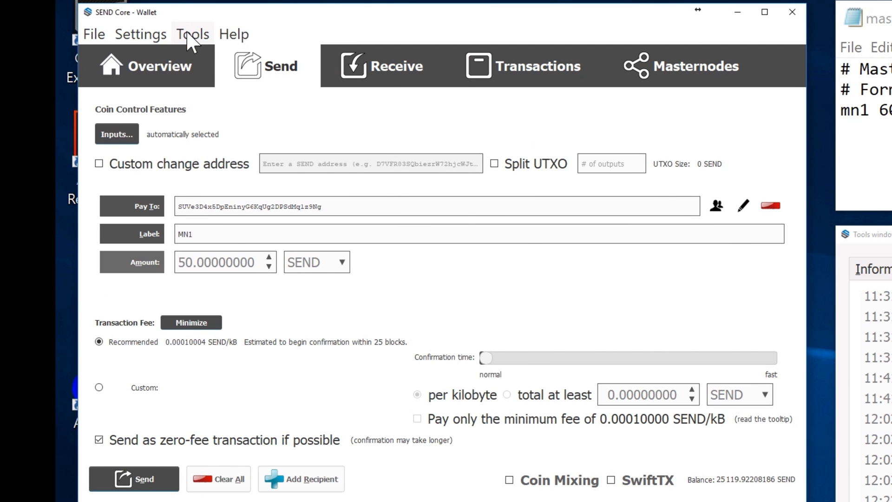
- Open the masternode configuration file from the Tools menu
click(193, 35)
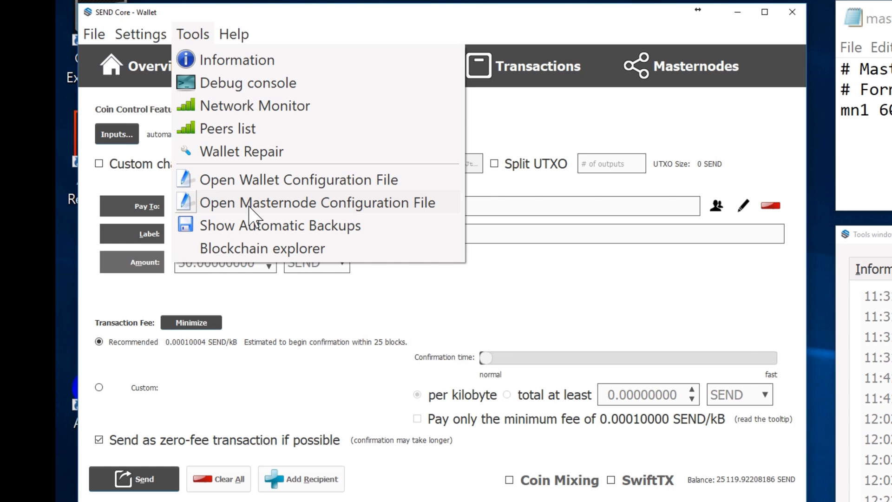
click(317, 202)
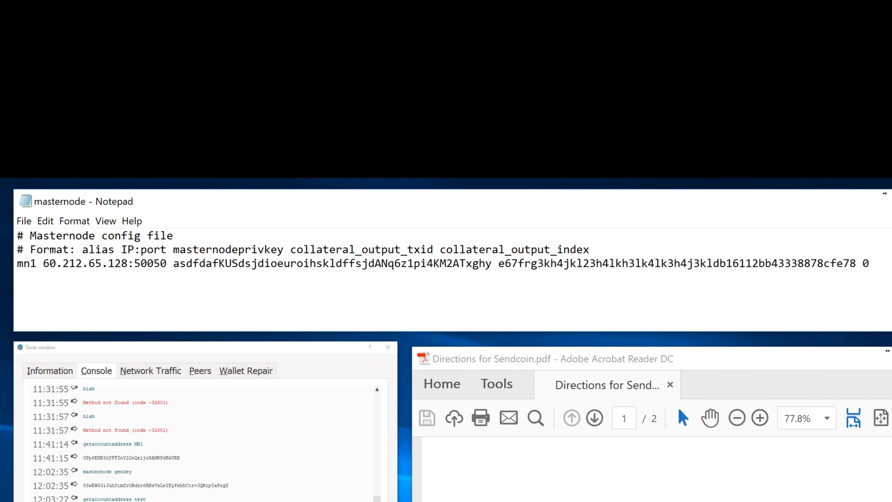
- Start a new MN1 config line with address 60.212.65.128:50050
key(enter)
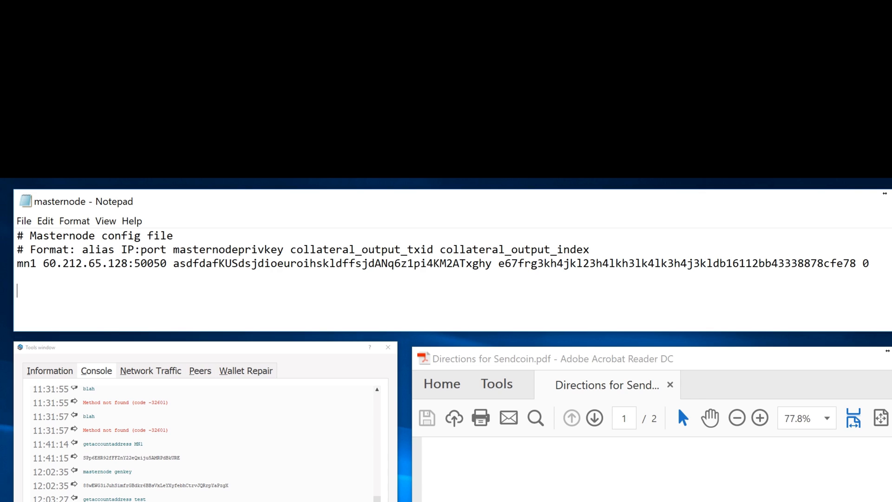
text(M)
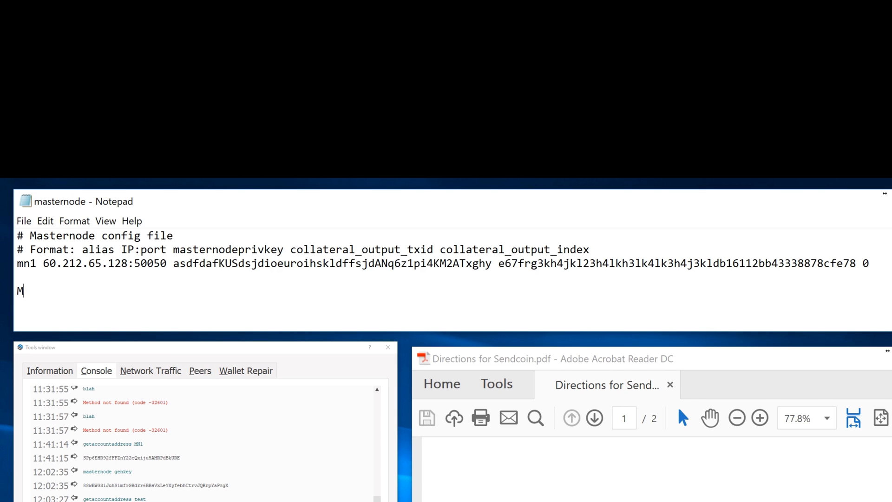
text(N1)
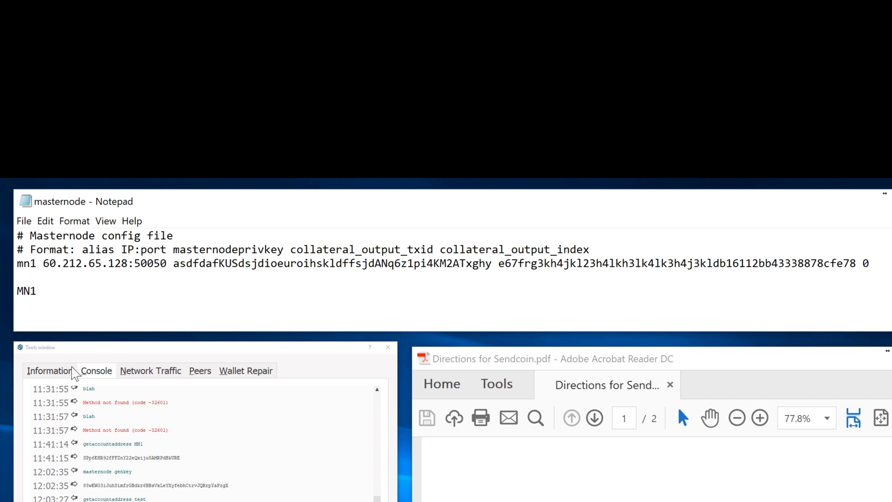
click(42, 290)
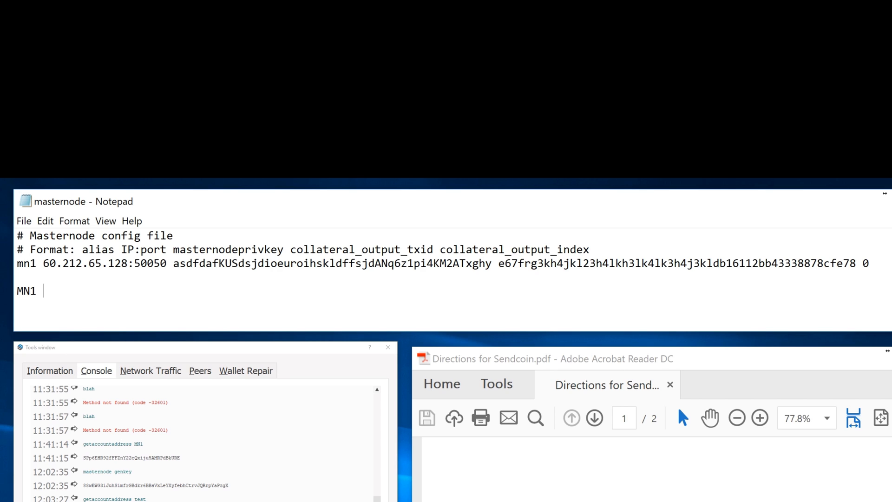
mouse_move(144, 372)
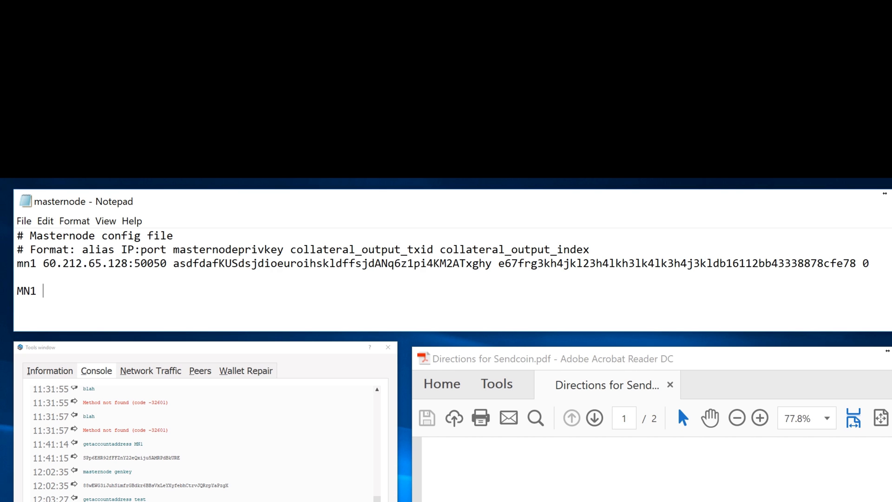
text(60.212.65.128:50050)
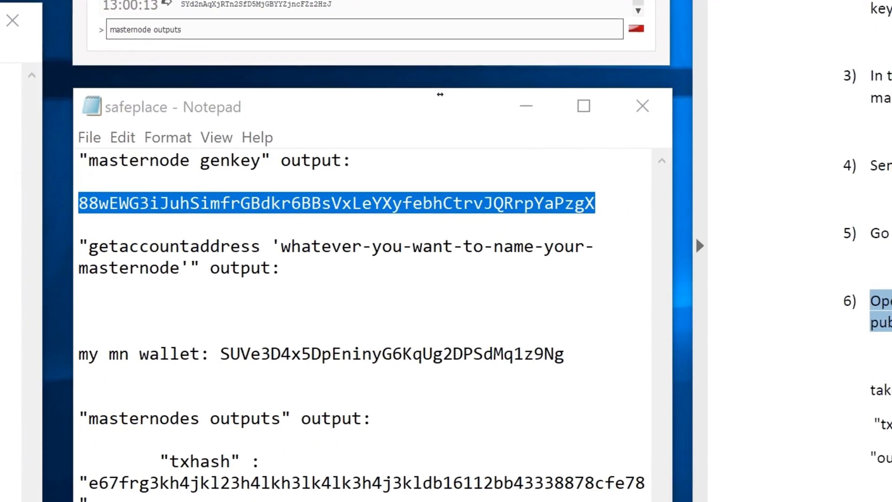
- Complete the MN1 line with the genkey, collateral txid and output index 0
scroll(down, 3)
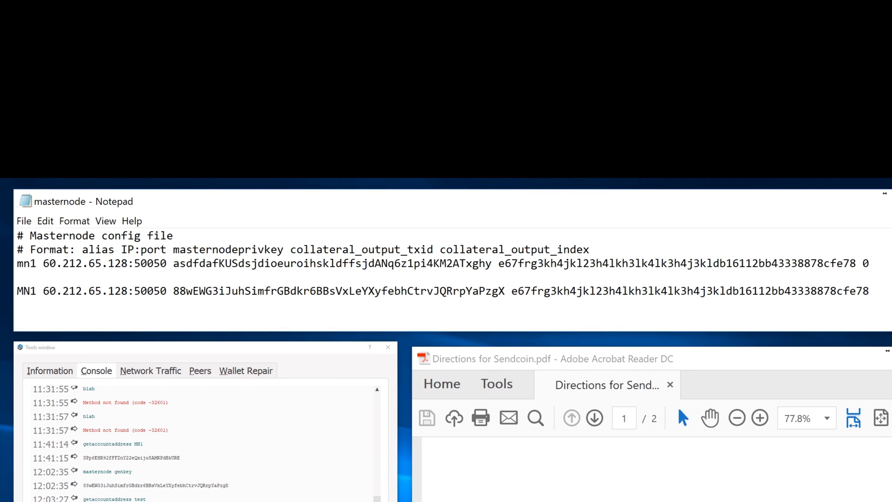
text(0)
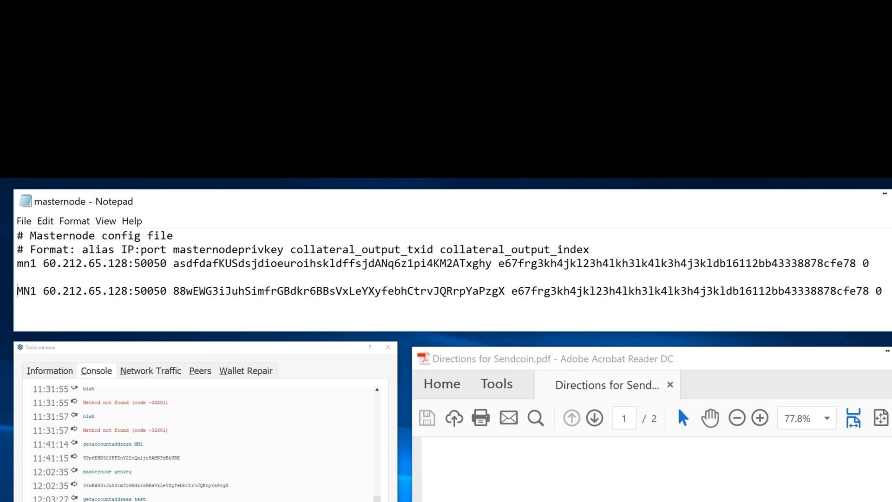
click(23, 221)
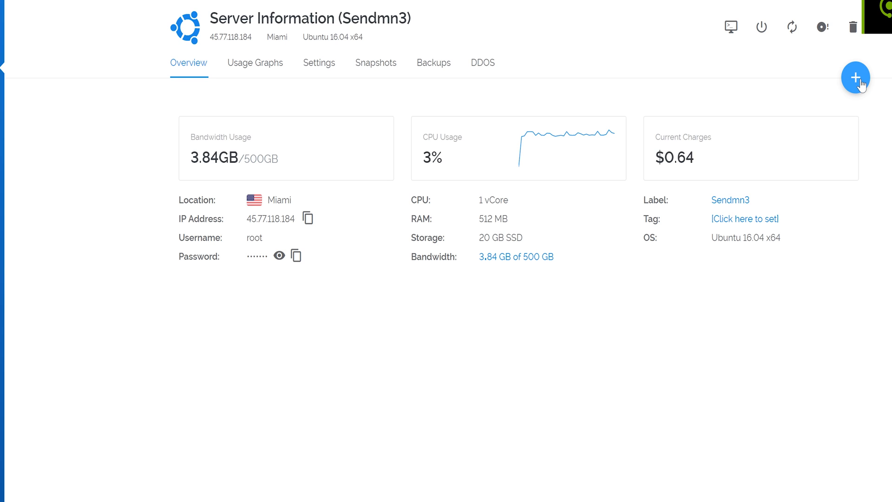
- Start a new server deployment in Miami running Ubuntu 16.04 x64
click(853, 77)
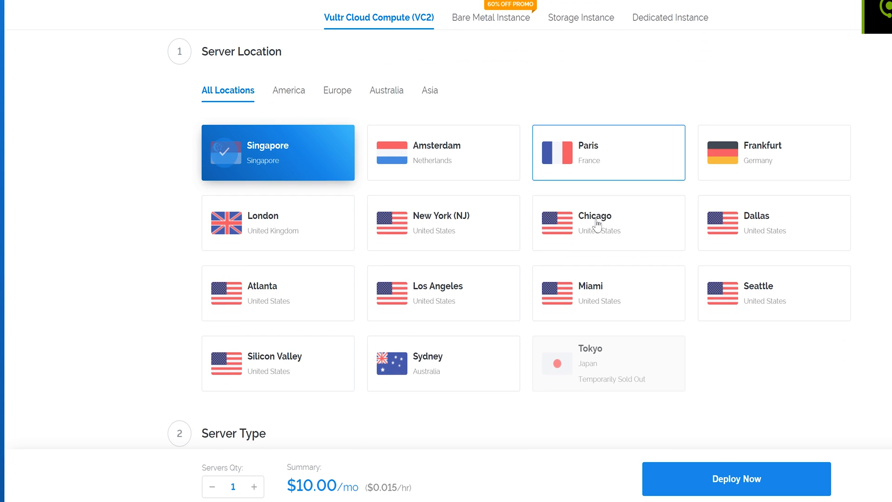
click(607, 292)
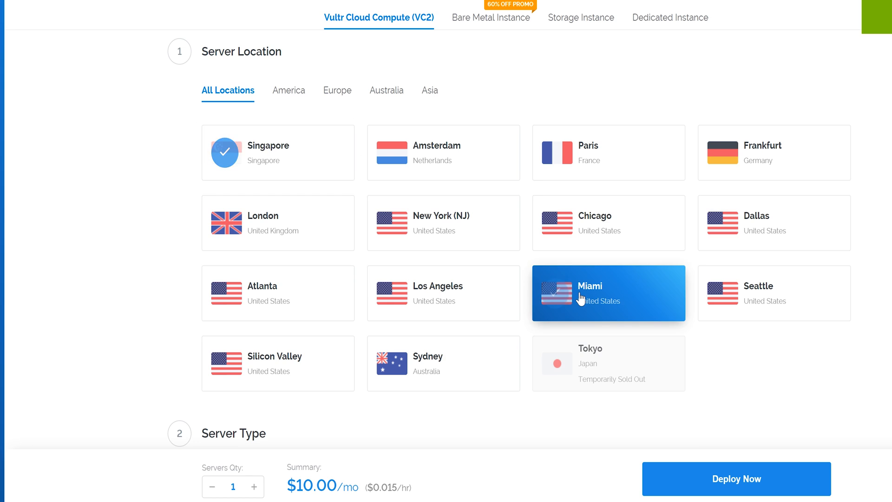
scroll(down, 3)
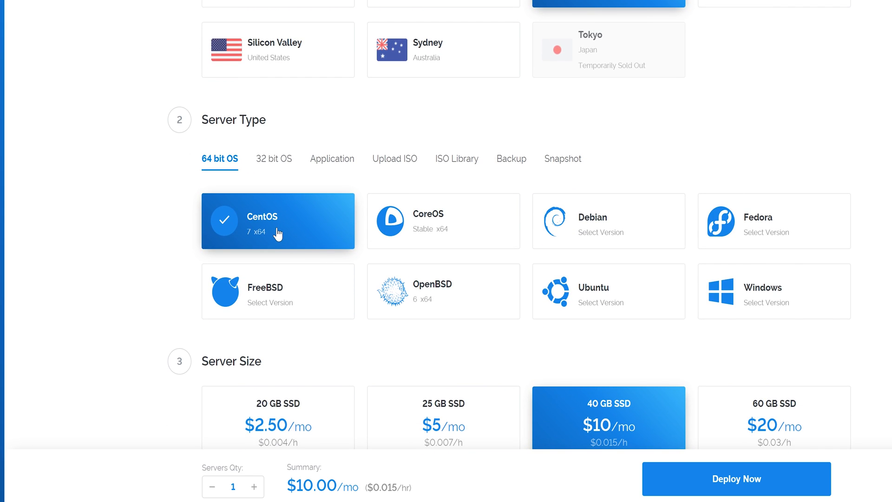
click(608, 291)
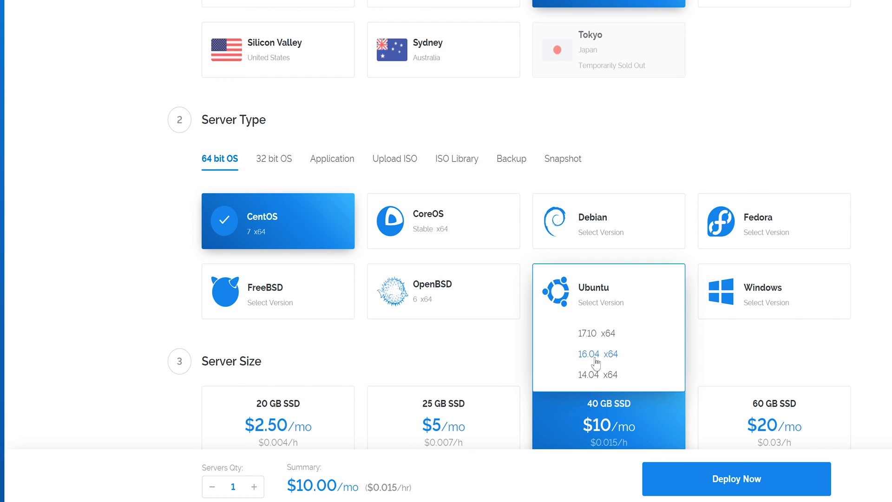
click(598, 353)
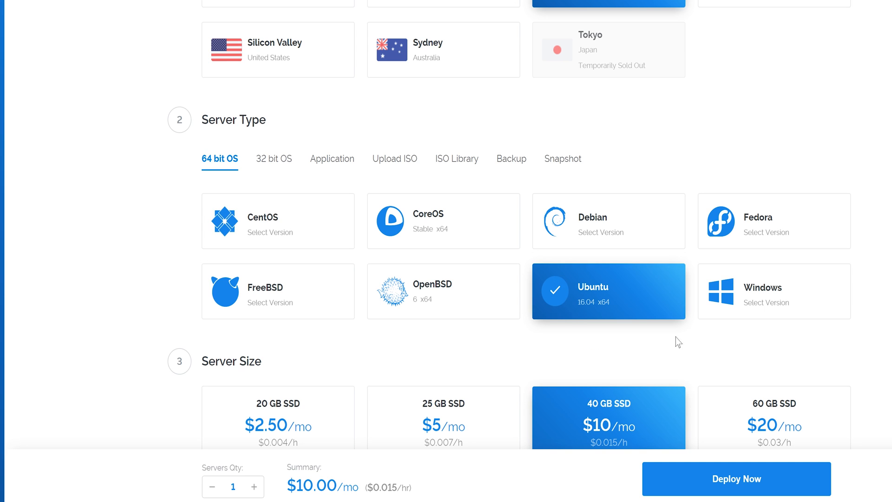
- Attach the mn1 SSH key, label the server MN3 and deploy it
scroll(down, 3)
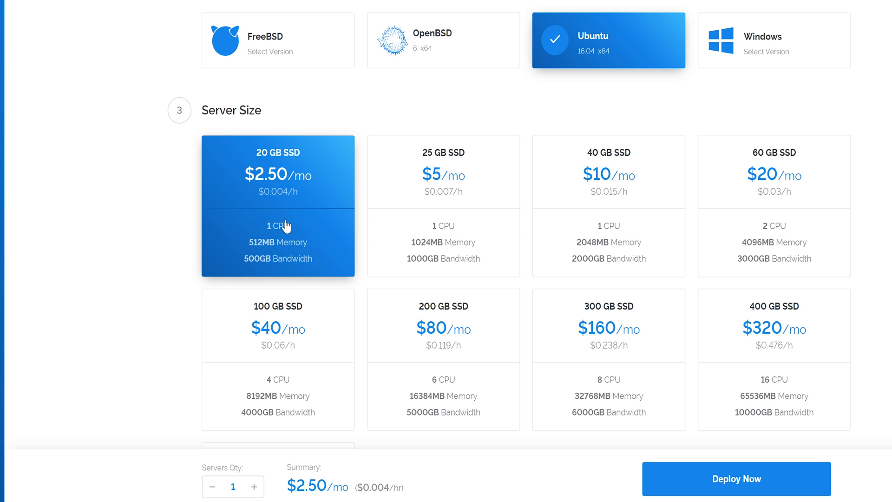
scroll(down, 3)
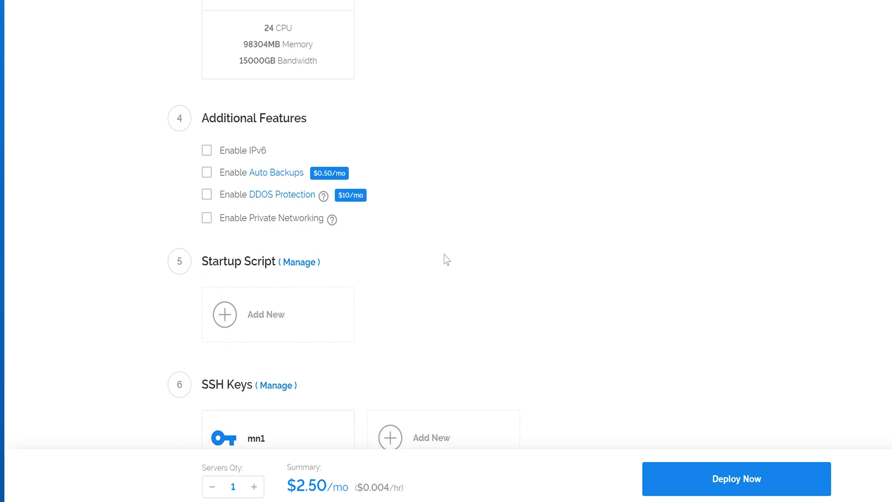
scroll(down, 3)
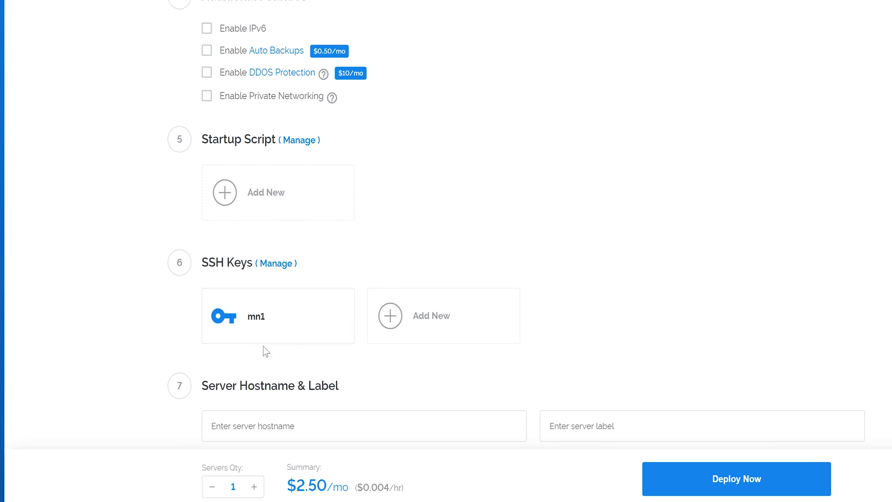
click(278, 316)
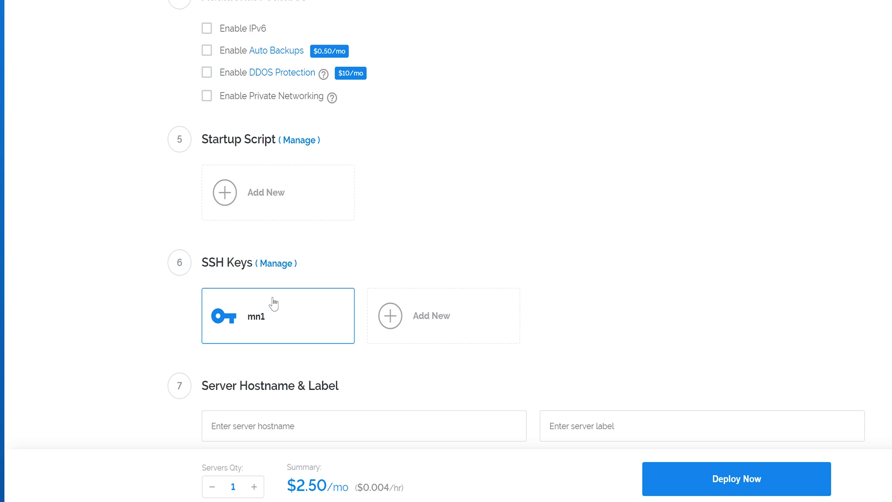
mouse_move(291, 308)
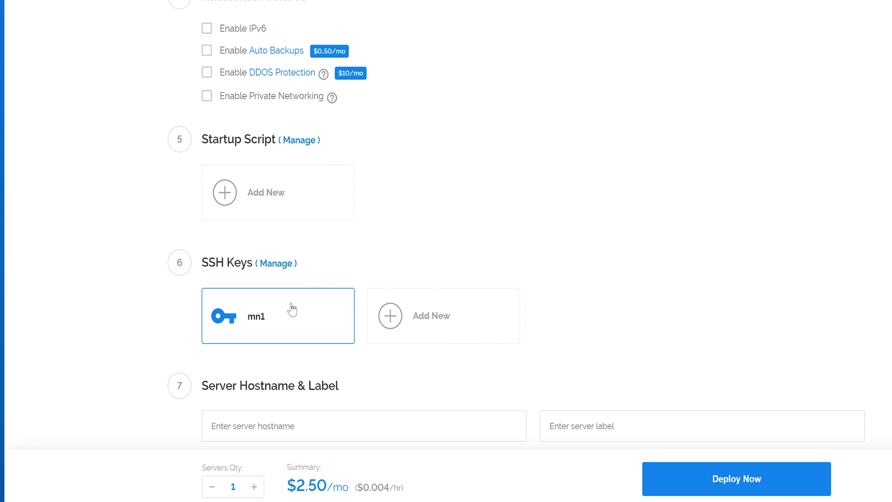
scroll(down, 3)
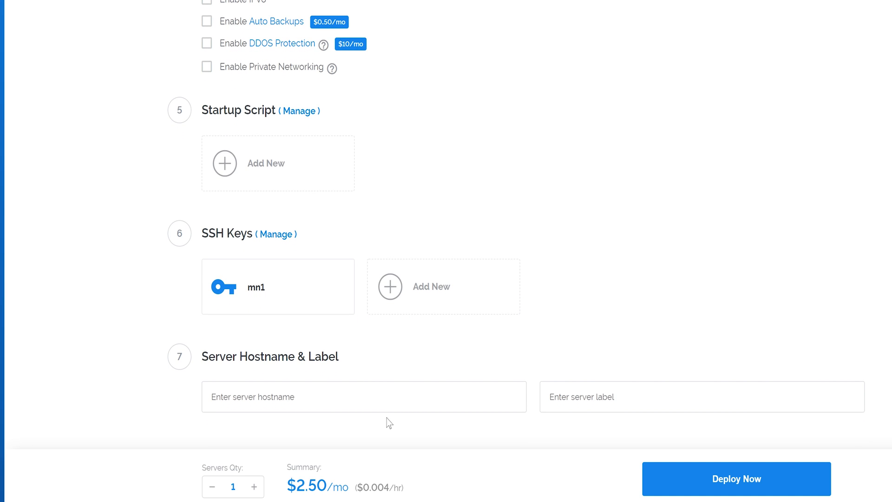
click(701, 397)
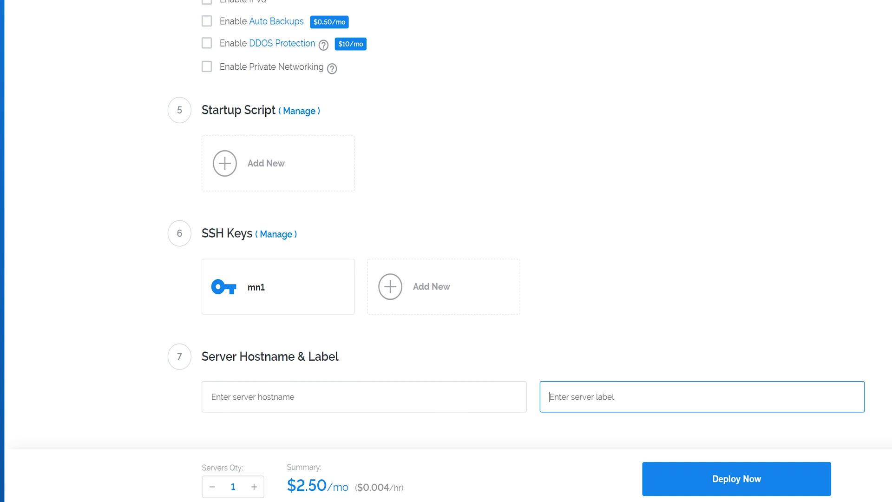
text(M)
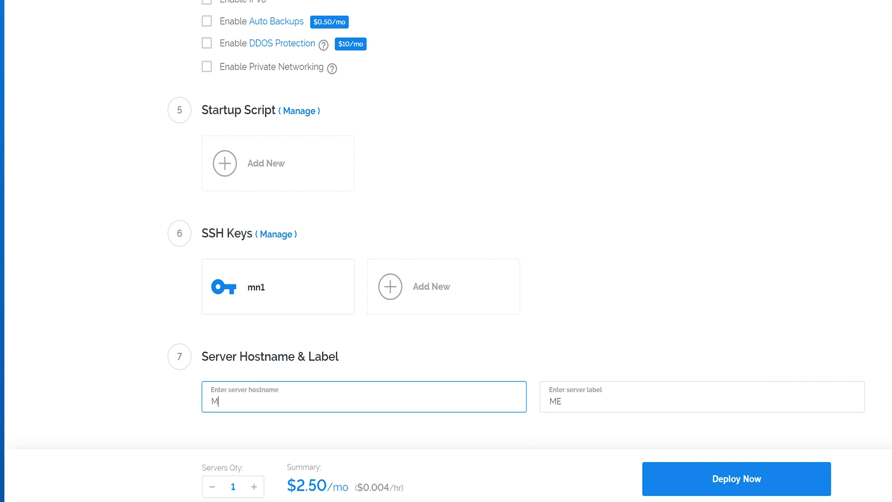
text(N3)
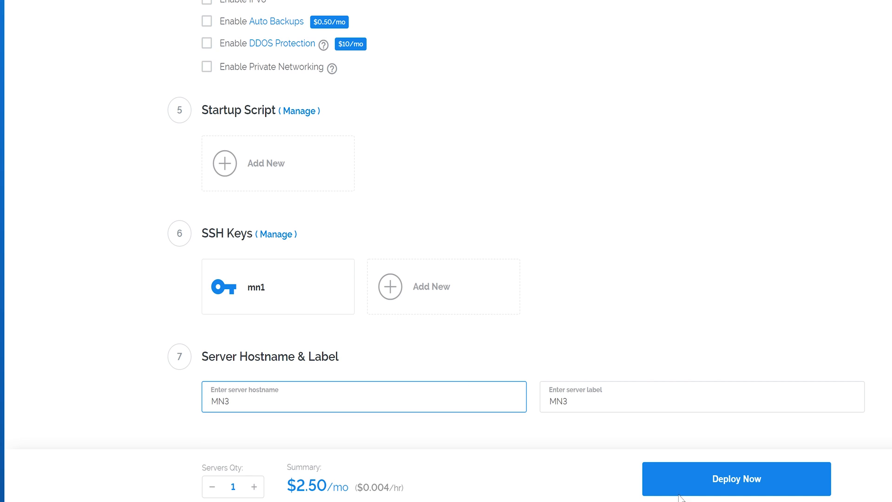
mouse_move(688, 492)
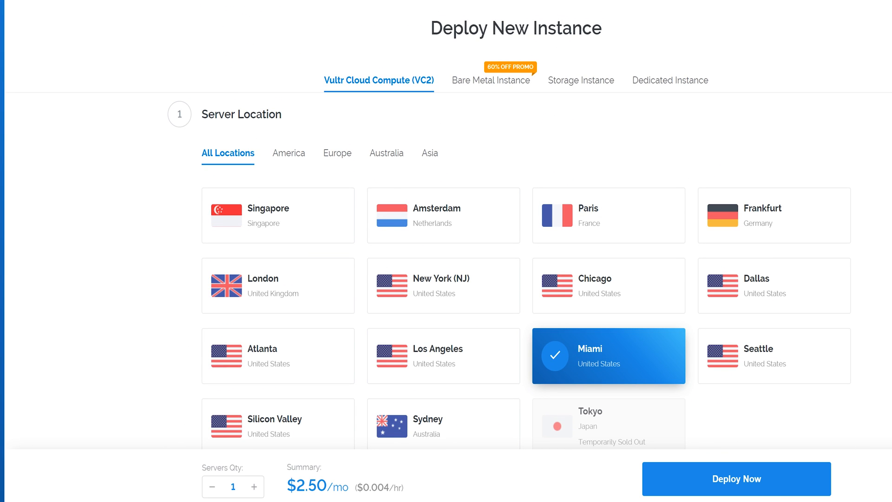
click(735, 478)
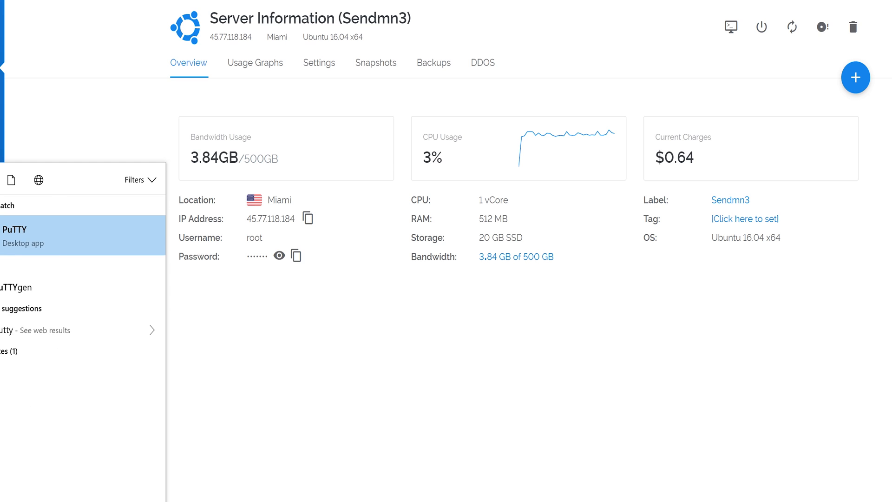
- Connect PuTTY via SSH to 45.77.118.184 and log in as root
click(15, 228)
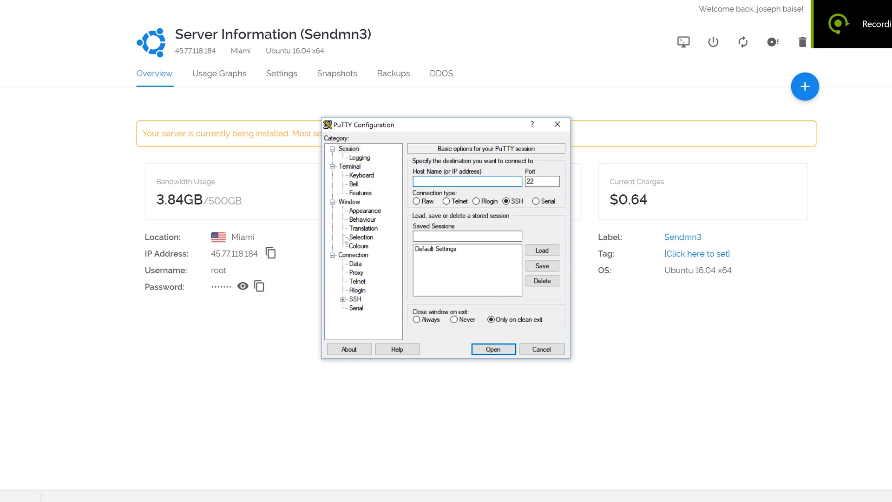
text(45.77.118.184)
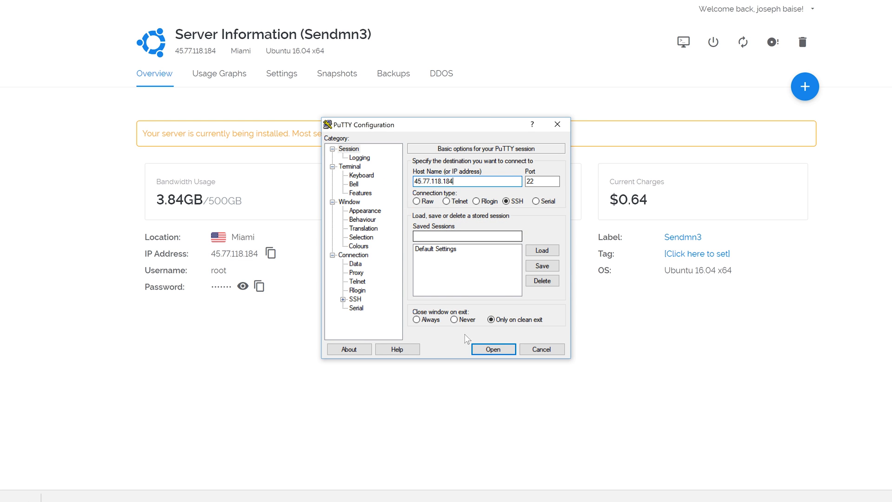
click(493, 349)
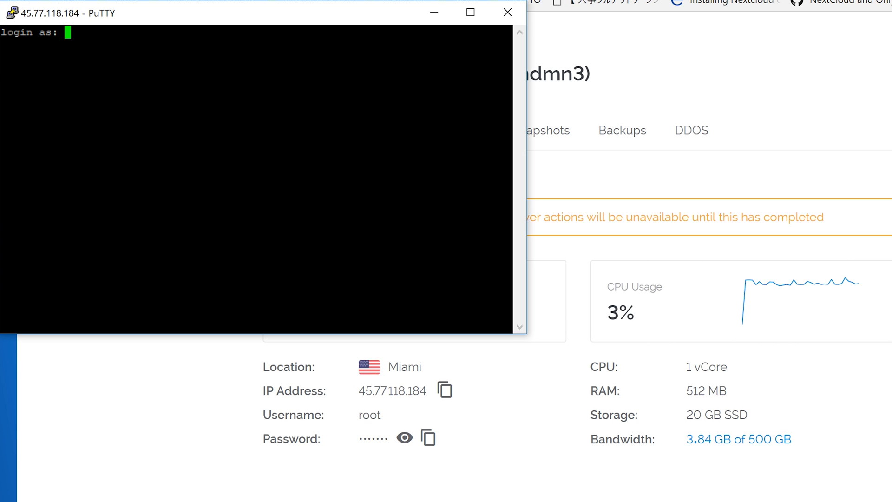
text(root)
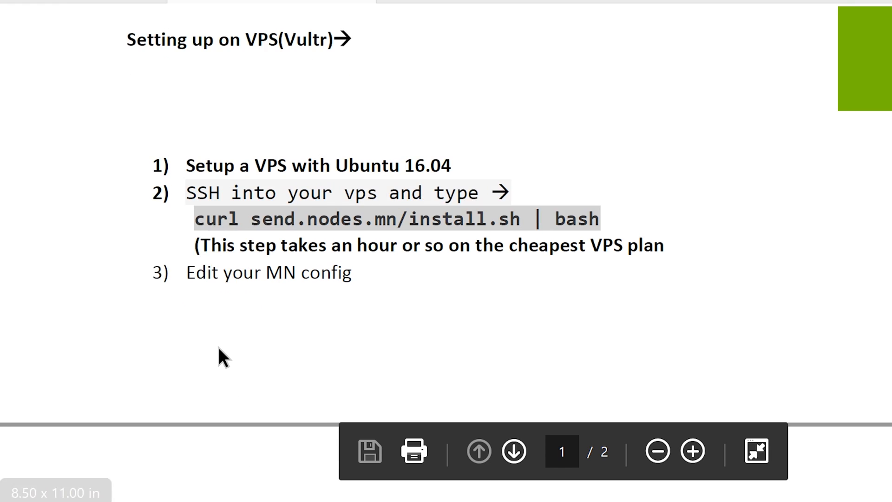
- Scroll the PDF guide to the 'Setting up on VPS (Vultr)' install and config steps
scroll(down, 3)
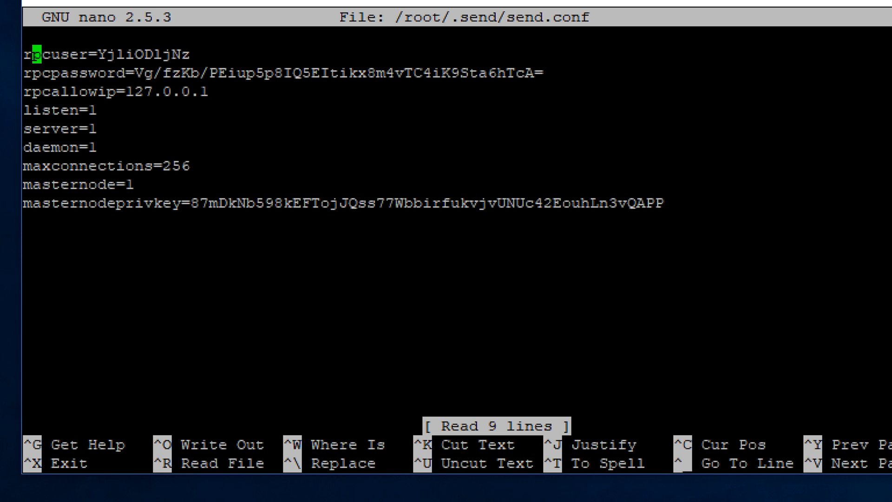
key(Down)
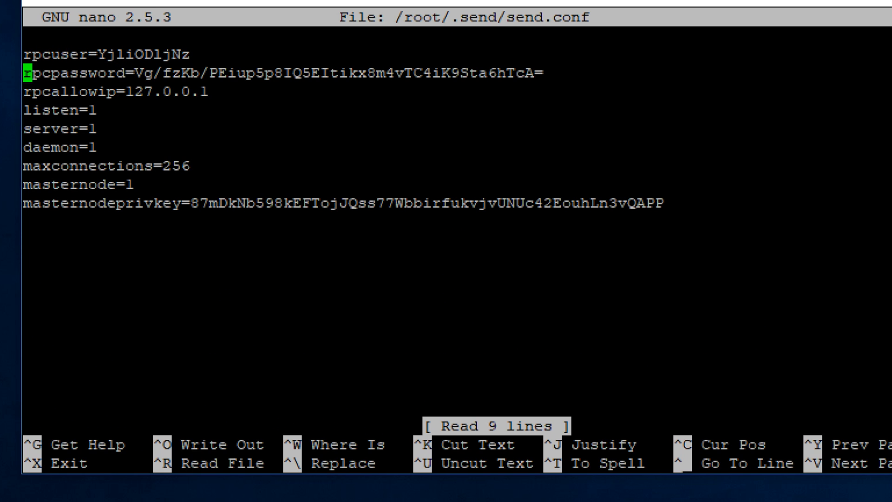
key(Up)
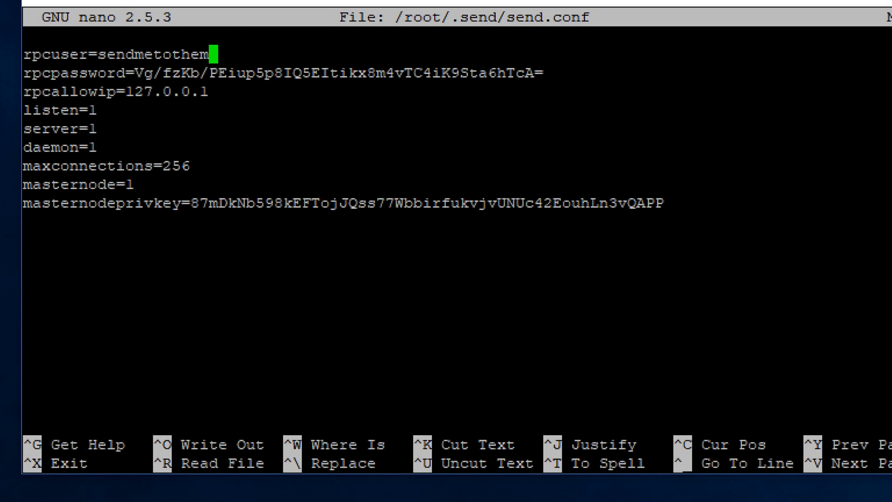
text(oon)
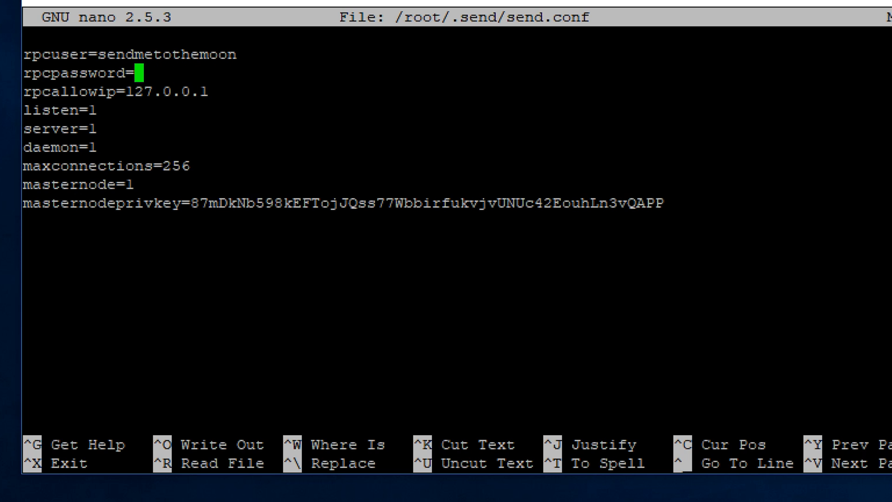
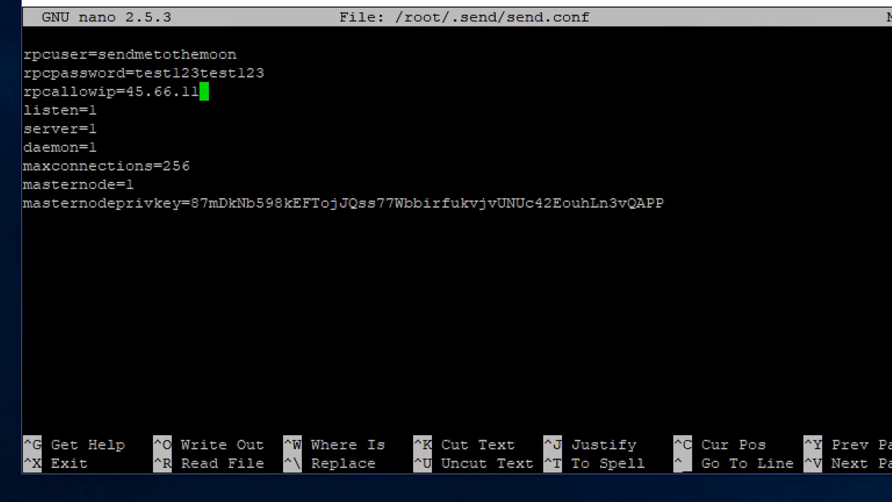
- Set rpcallowip to 45.66.117.156, update the masternode private key and exit nano
text(7.156)
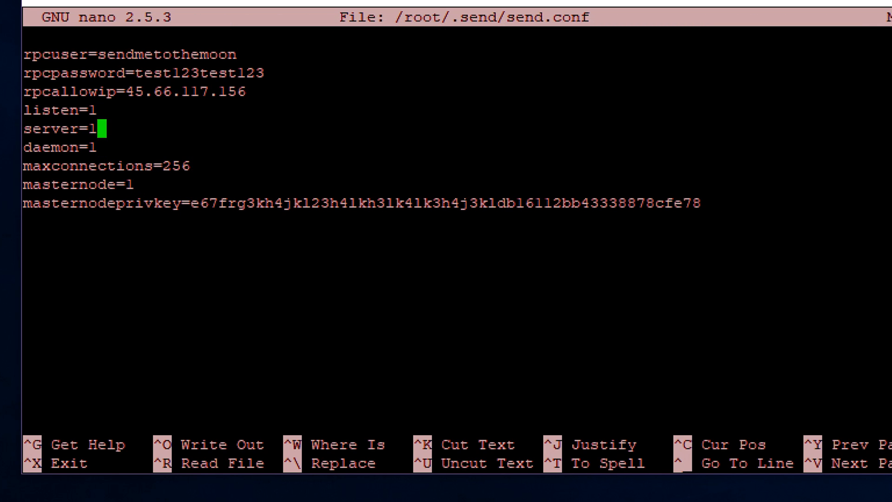
text(3)
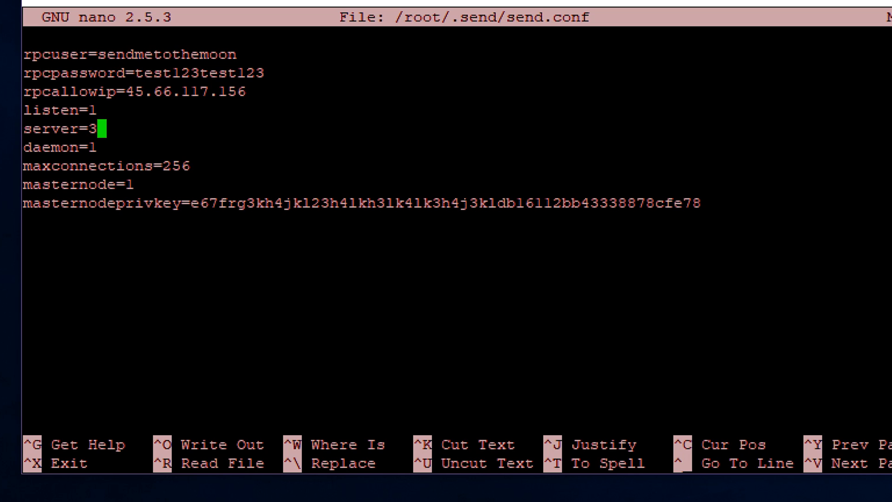
key(ctrl+x)
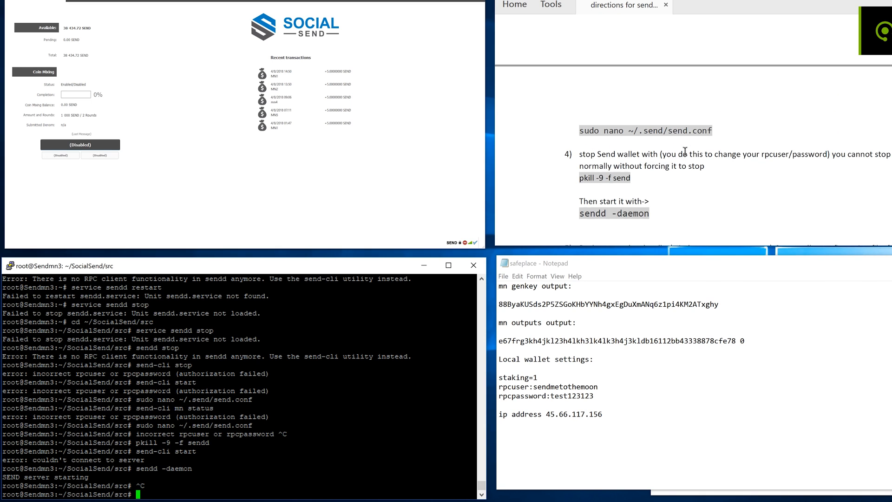
- Run 'pkill -9 -f send' in PuTTY, then restart the daemon with 'sendd -daemon'
scroll(down, 3)
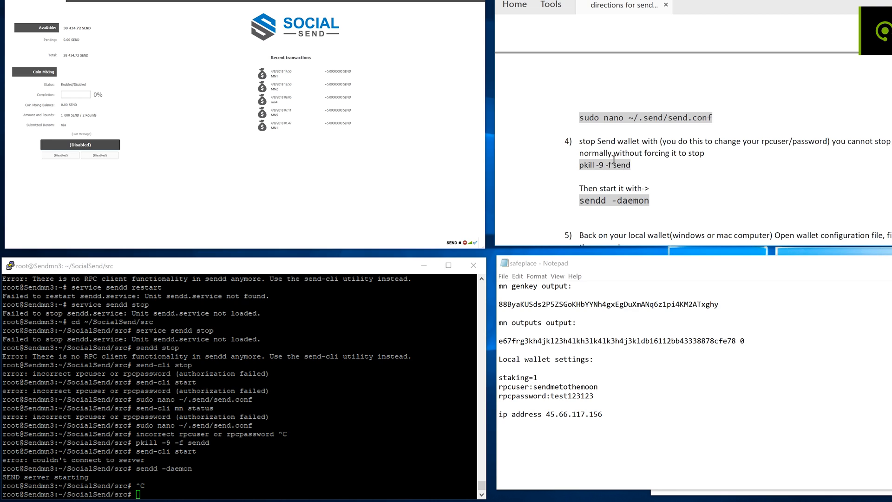
double_click(604, 165)
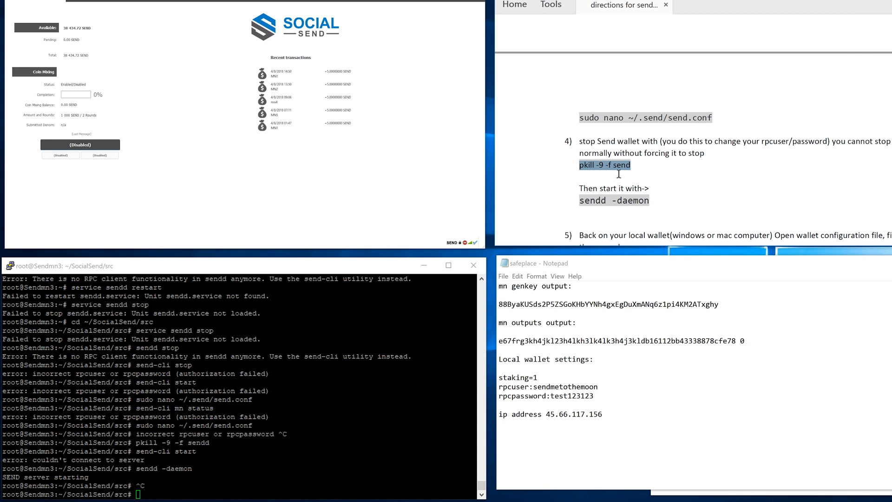
right_click(604, 165)
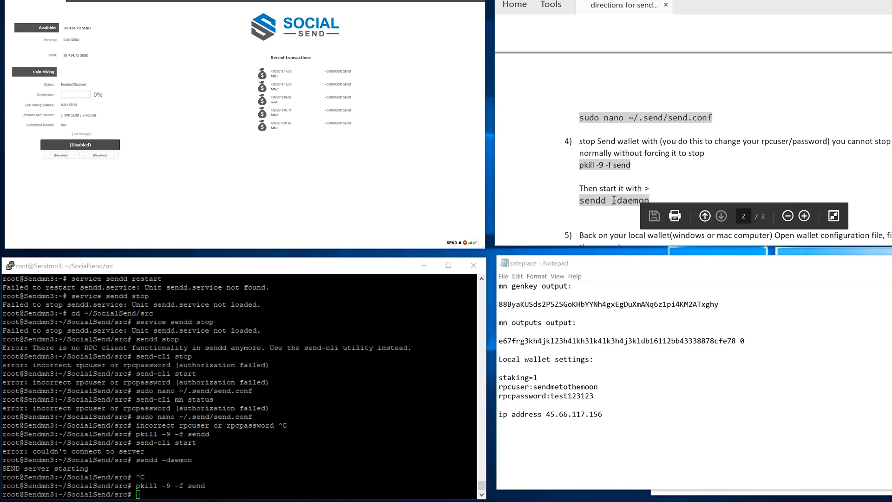
right_click(614, 199)
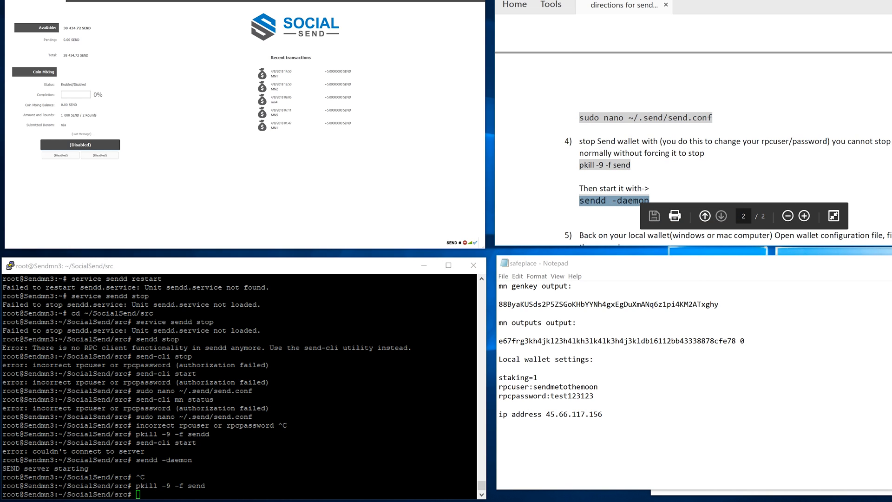
text(sendd -daemon)
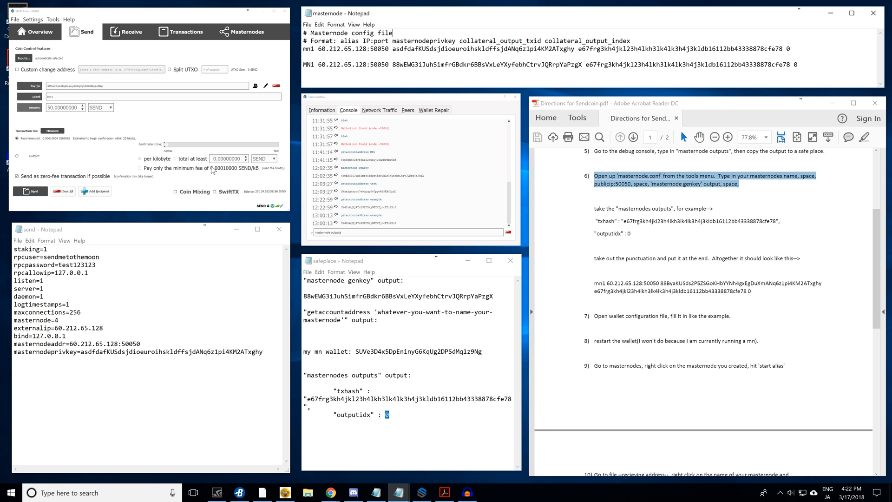
click(53, 18)
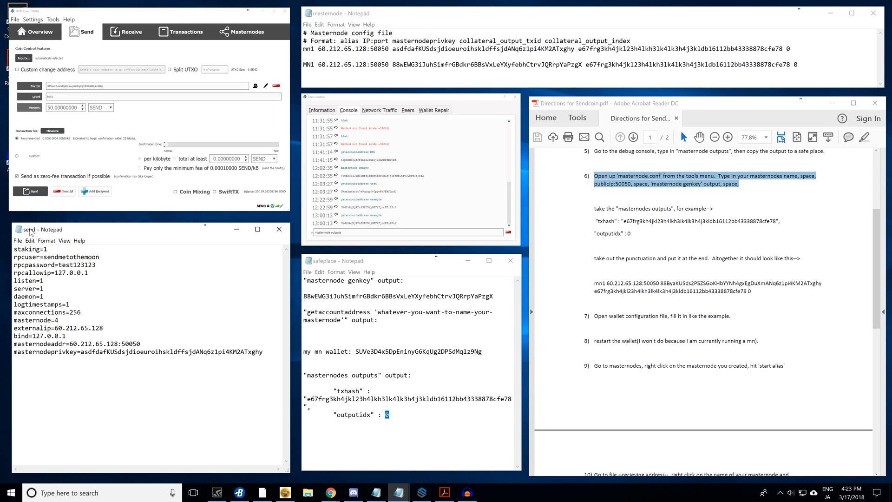
mouse_move(40, 234)
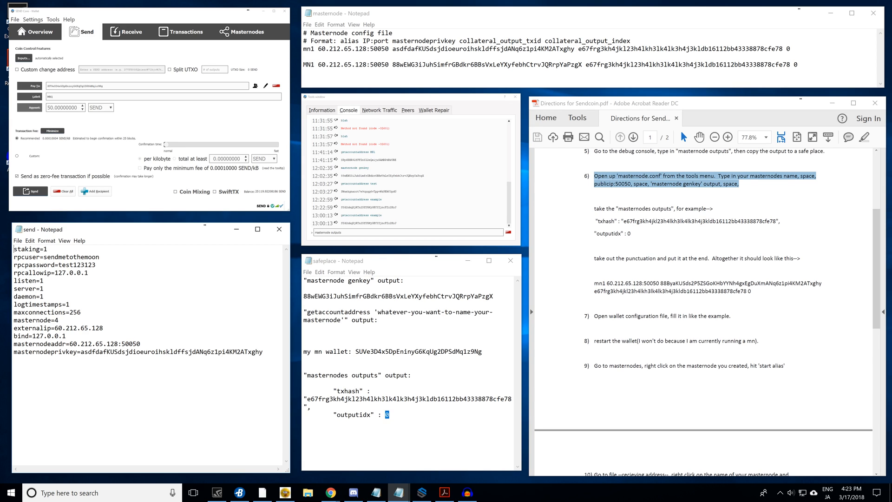
double_click(48, 257)
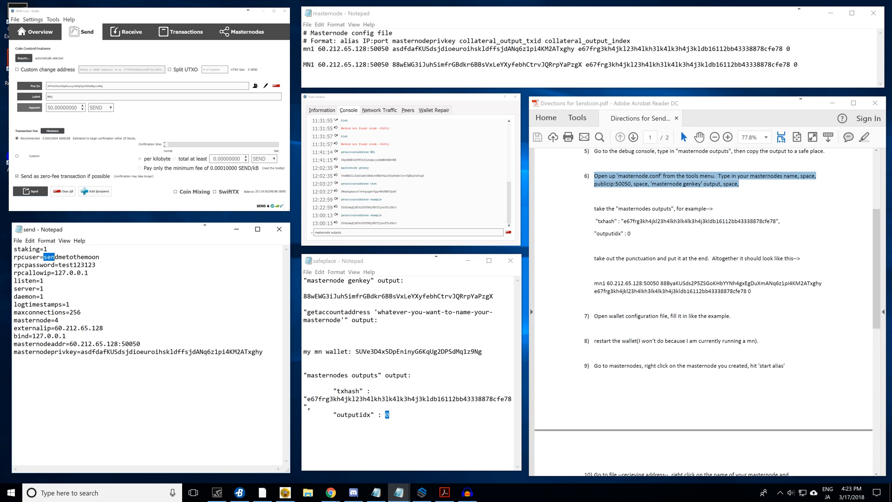
double_click(59, 257)
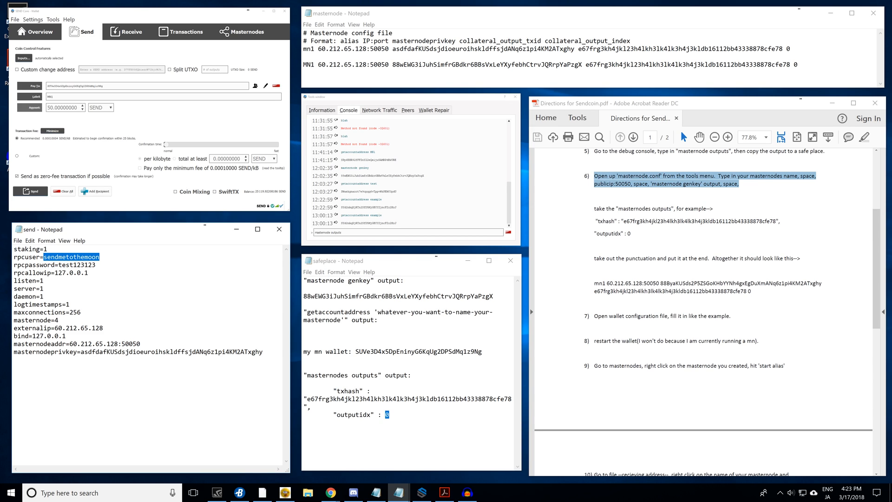
double_click(75, 265)
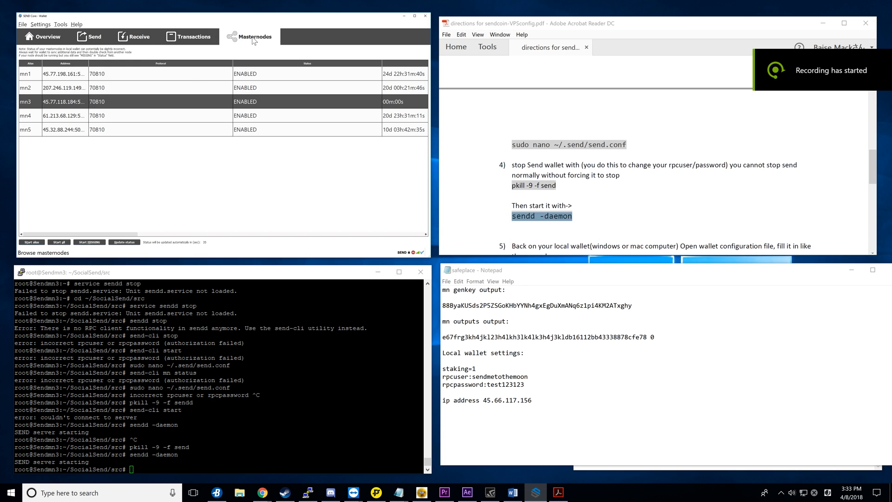
mouse_move(121, 102)
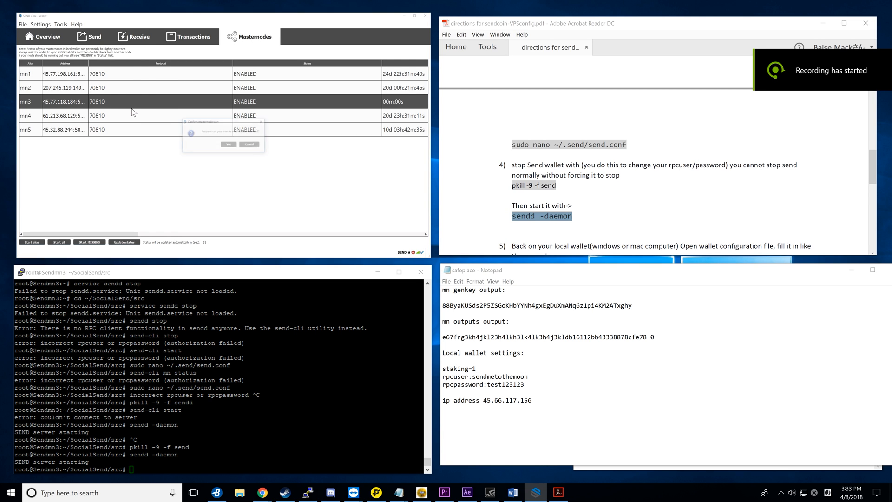
- Confirm starting the mn3 masternode and unlock the wallet with its passphrase
click(227, 144)
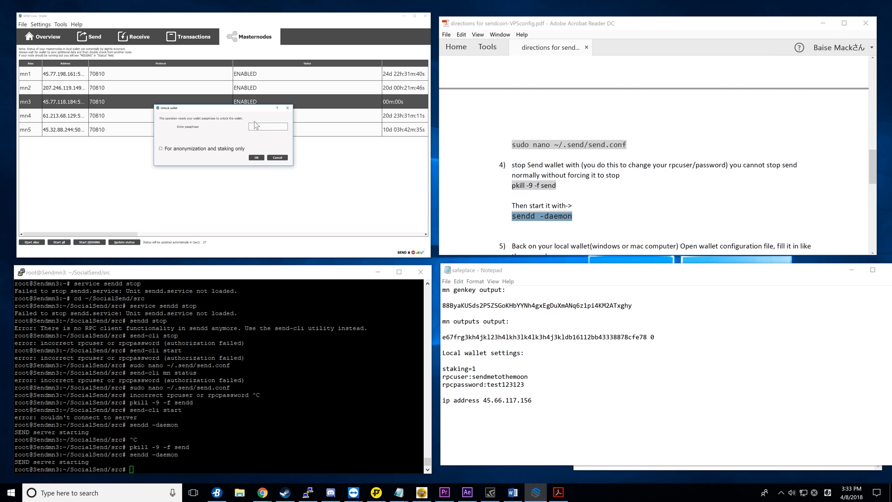
click(161, 149)
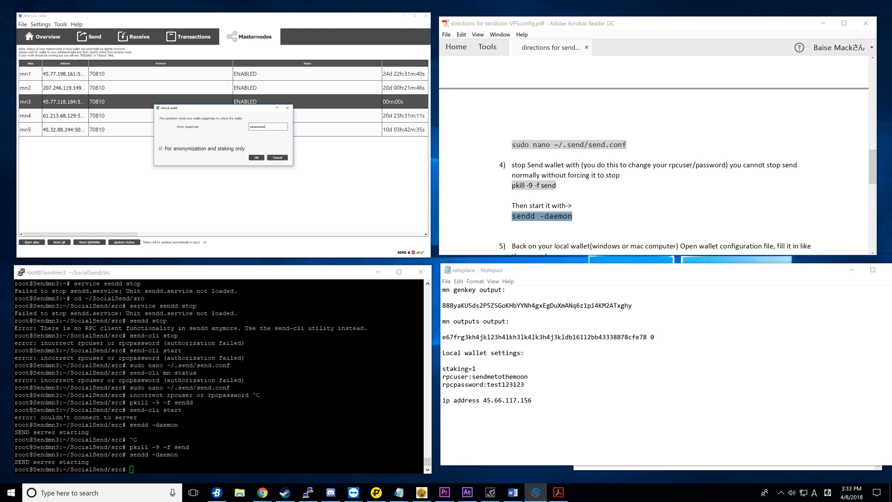
click(255, 158)
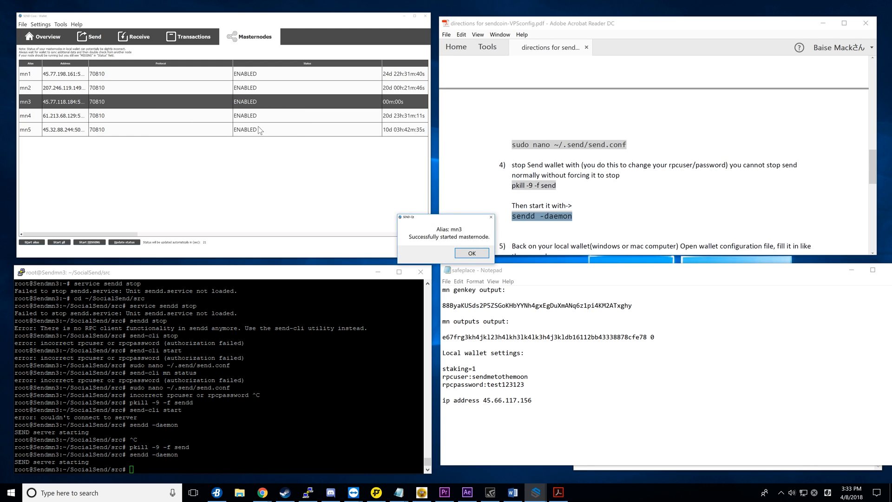
click(471, 252)
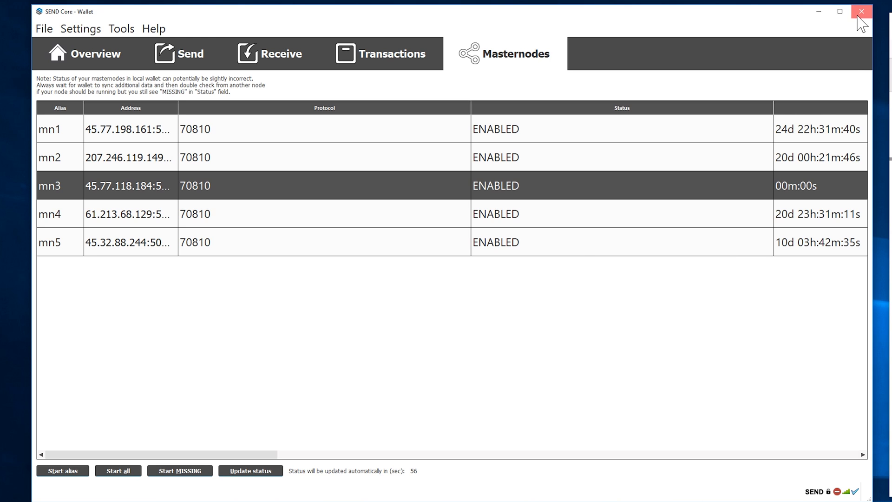
- Close and reopen the SEND Core Wallet so it resynchronizes
click(861, 11)
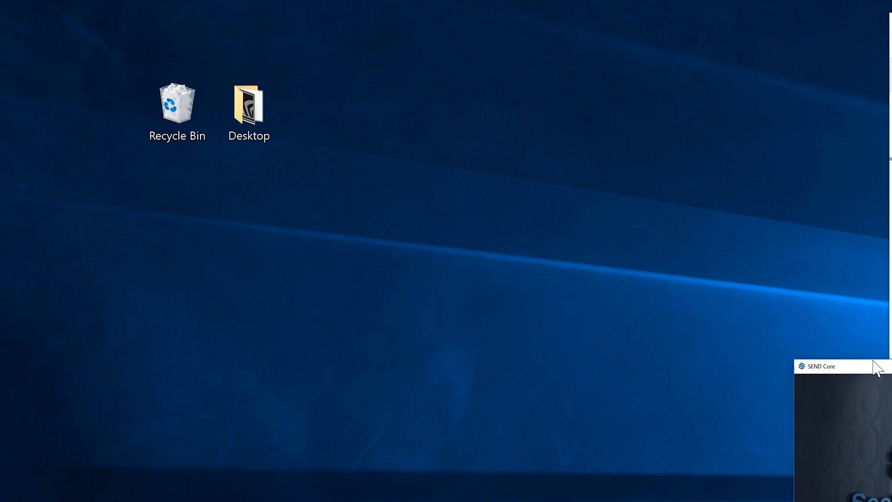
click(833, 366)
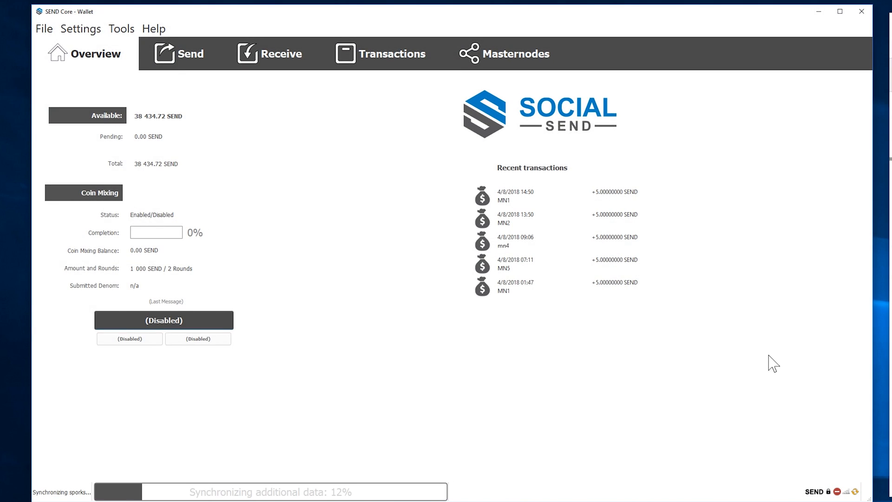
click(503, 54)
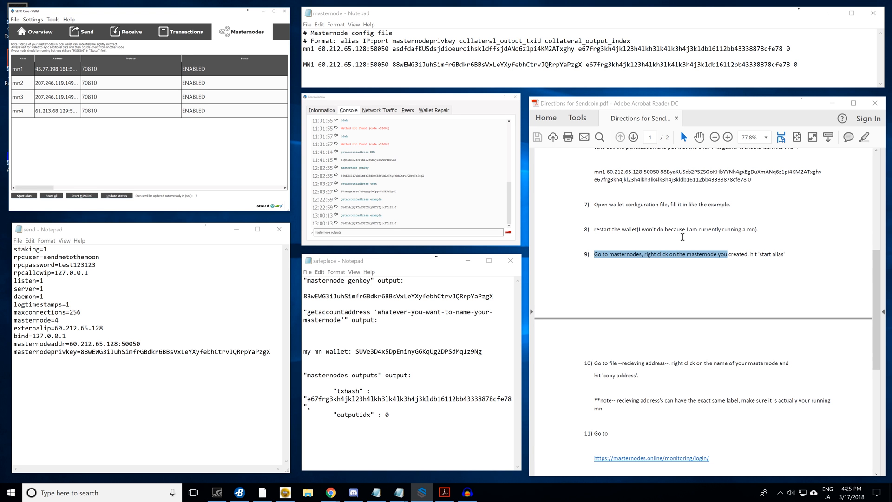
- Follow the masternodes.online monitoring login link in step 11 of the guide
scroll(down, 3)
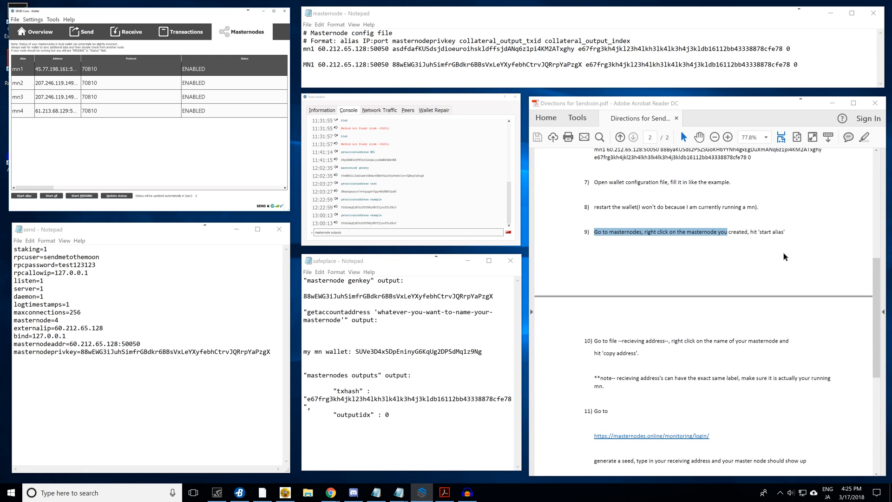
scroll(down, 3)
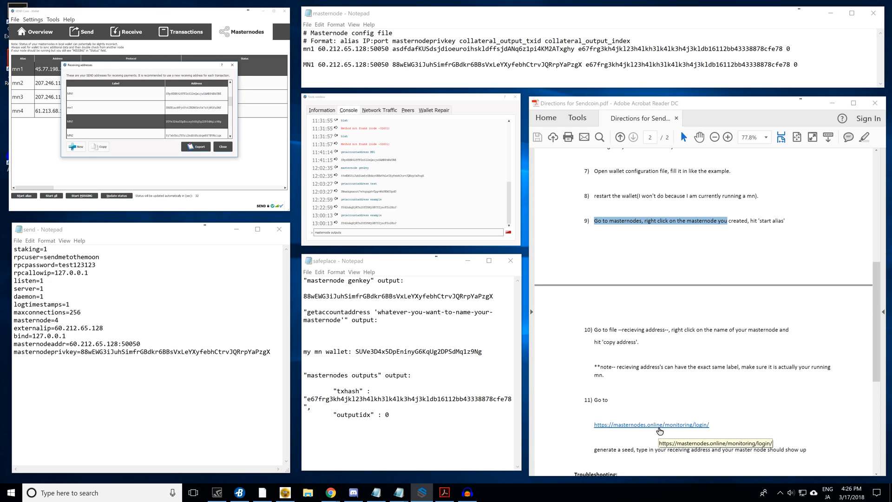
click(650, 424)
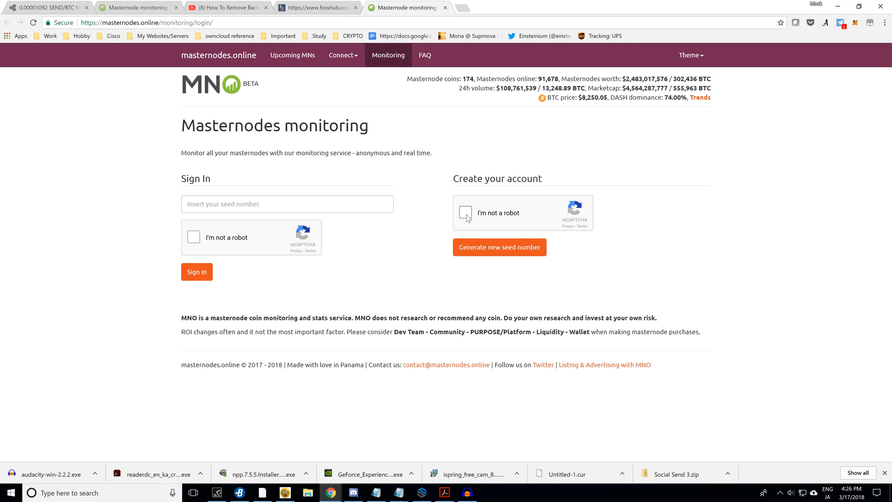
- Generate a new monitoring seed number, copy it and sign in with it
click(465, 212)
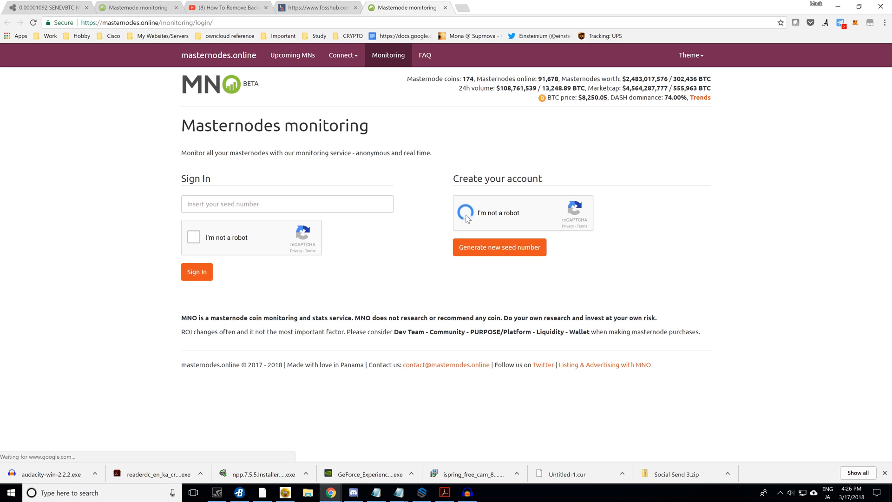
click(466, 212)
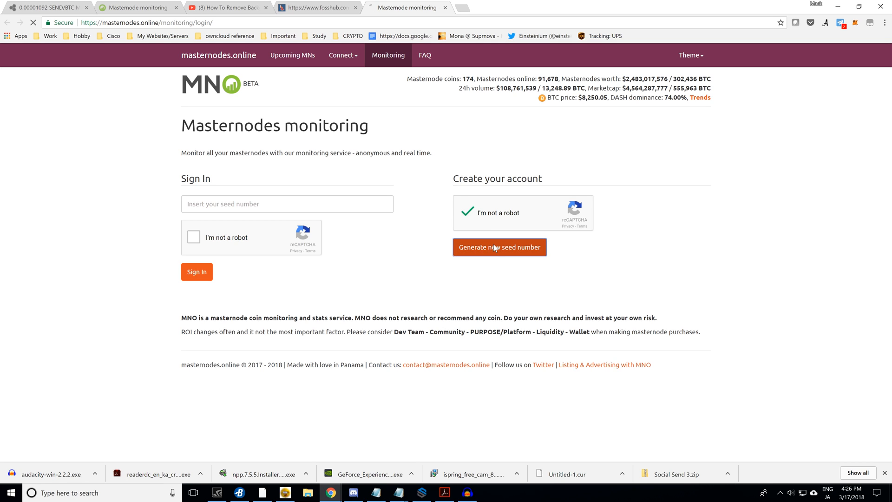
right_click(249, 197)
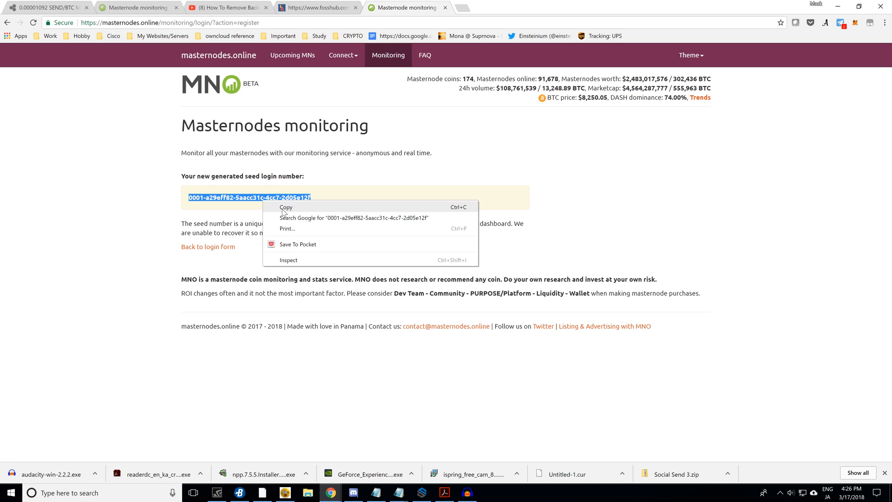
click(286, 207)
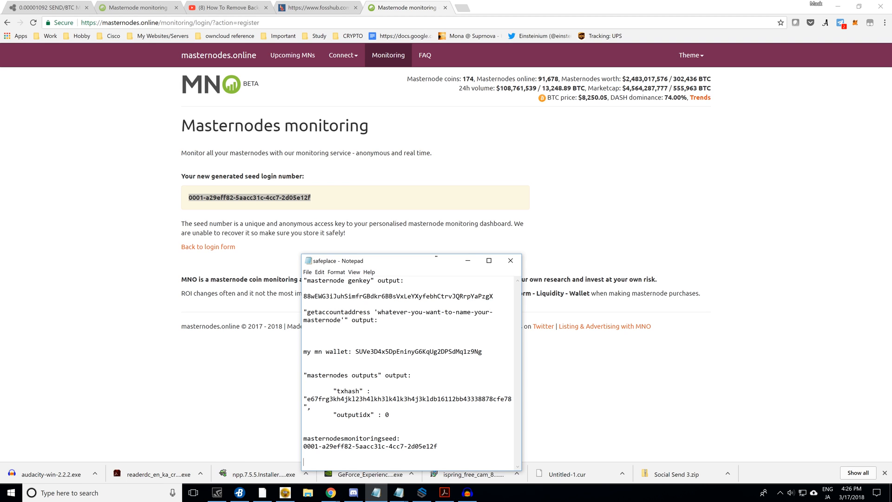
click(207, 246)
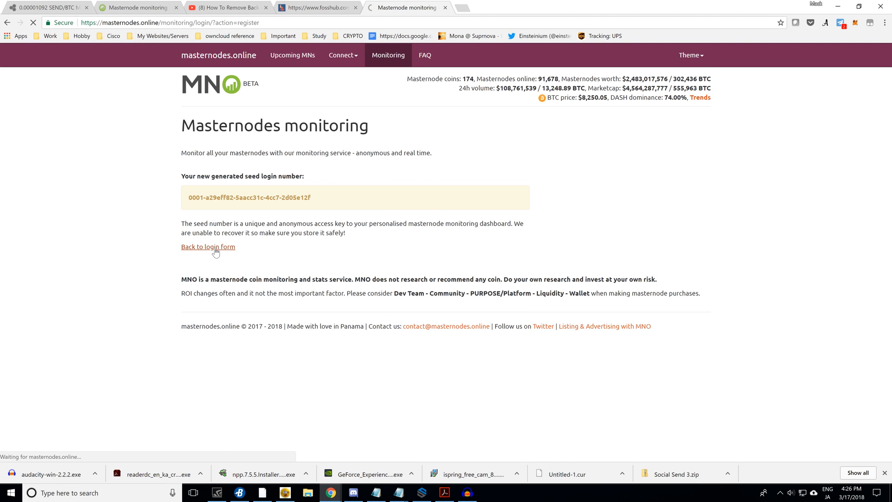
right_click(238, 273)
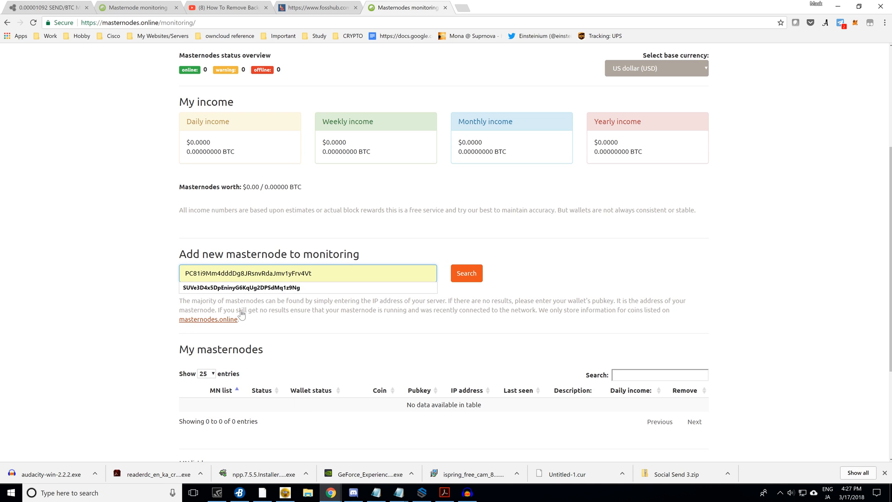
- Search the masternode by wallet pubkey, add it to monitoring and review its estimated income
click(248, 287)
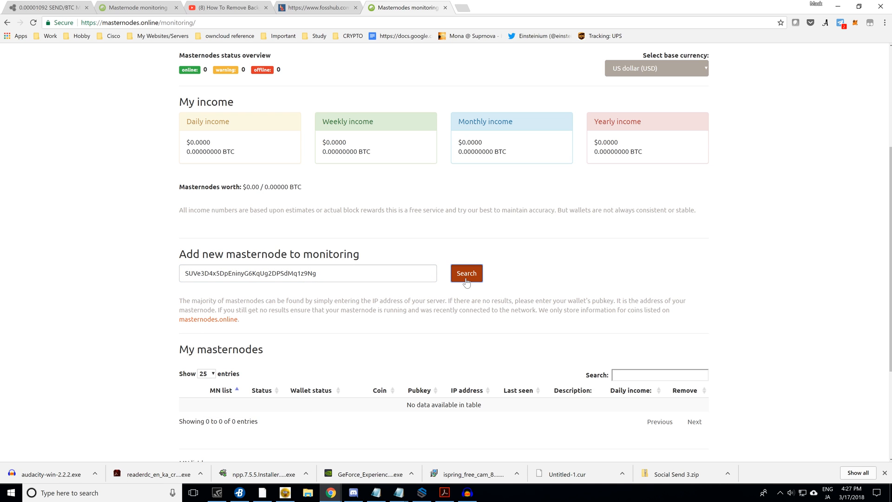
click(465, 273)
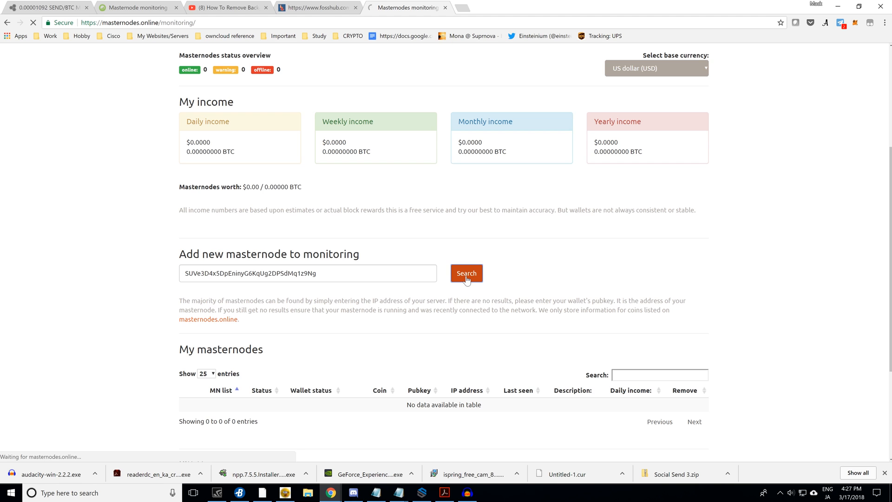
click(466, 273)
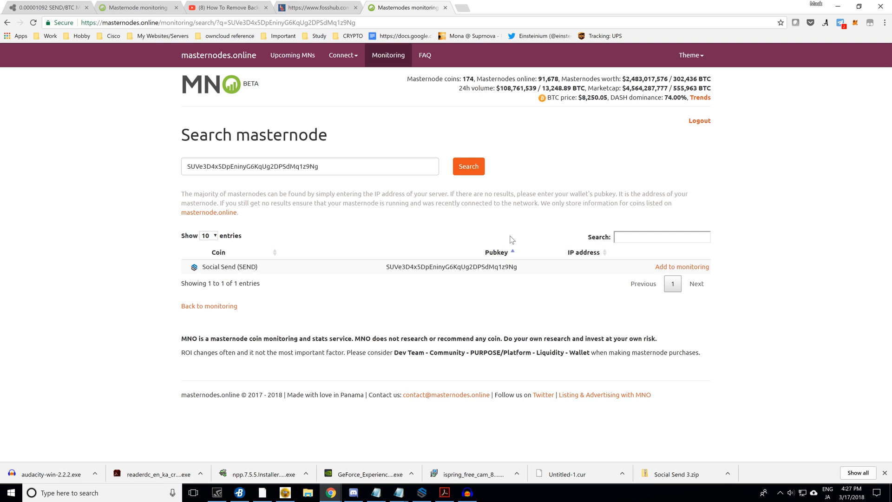
click(681, 266)
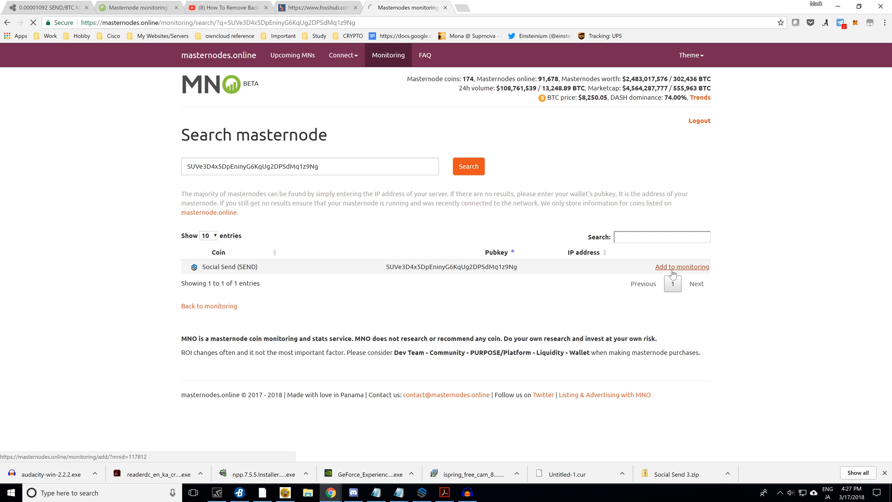
click(681, 266)
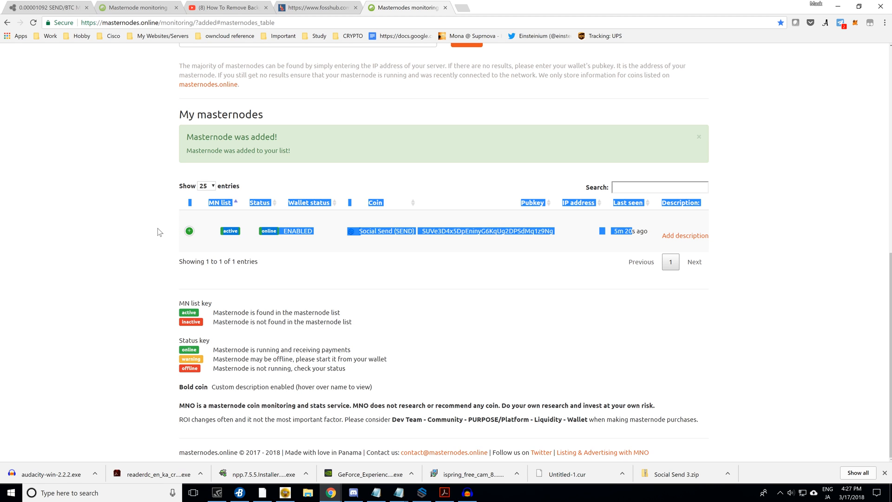
mouse_move(216, 247)
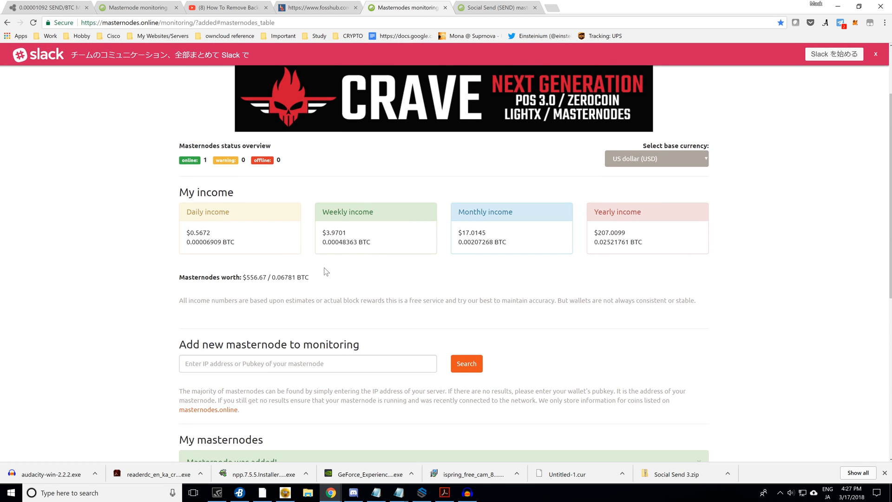
double_click(197, 232)
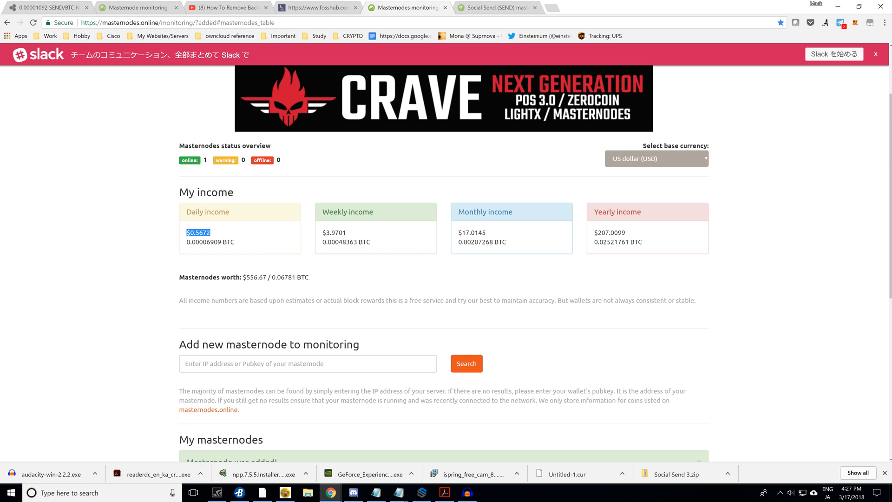
scroll(down, 3)
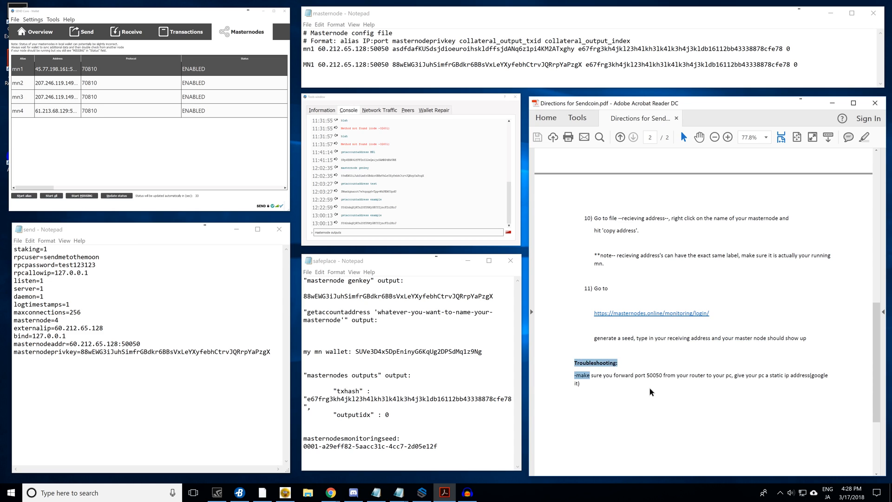
drag(573, 374, 579, 383)
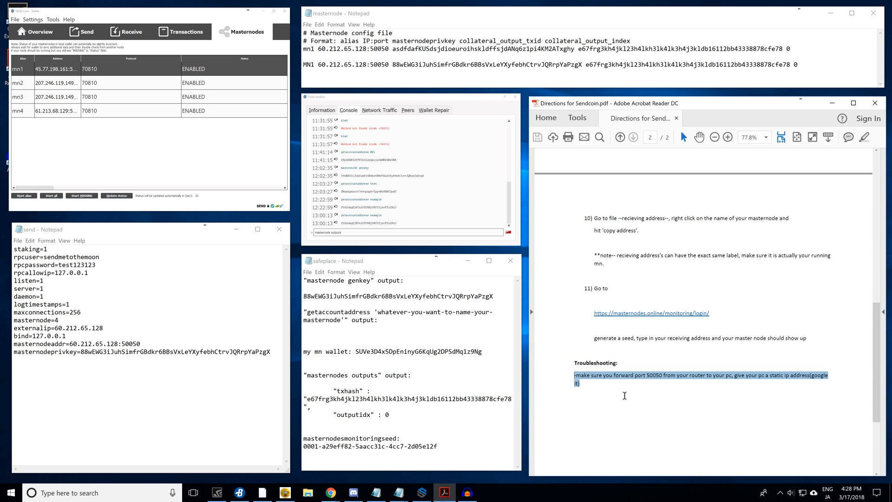